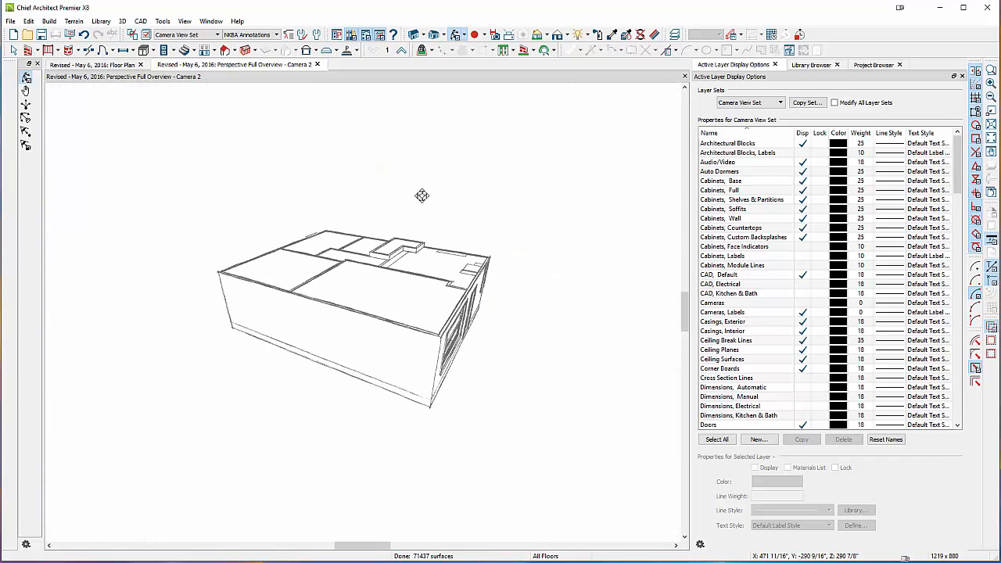
Step: Render the overview camera in Standard technique, orbit around the apartment, then go back to the floor plan
click(563, 34)
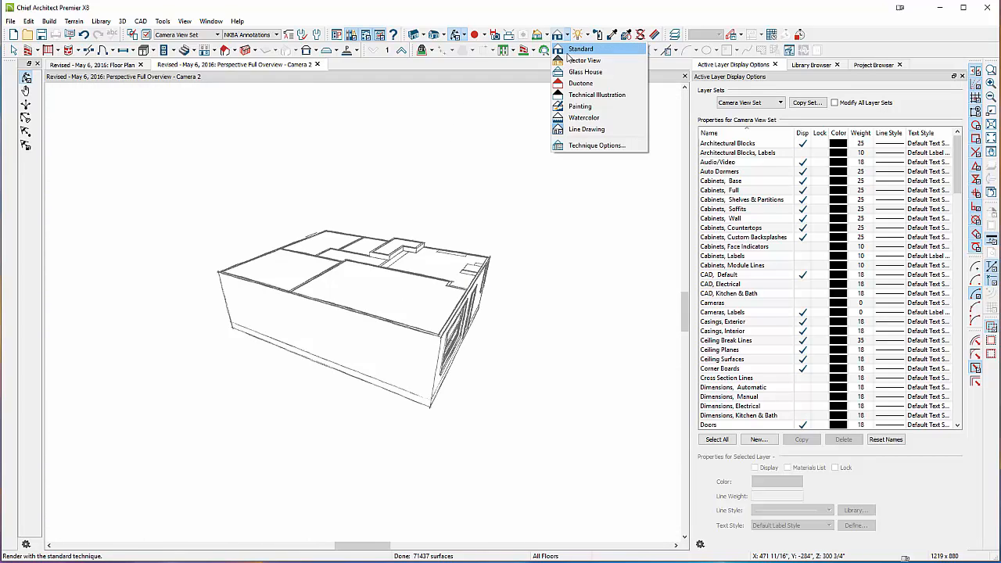
click(580, 48)
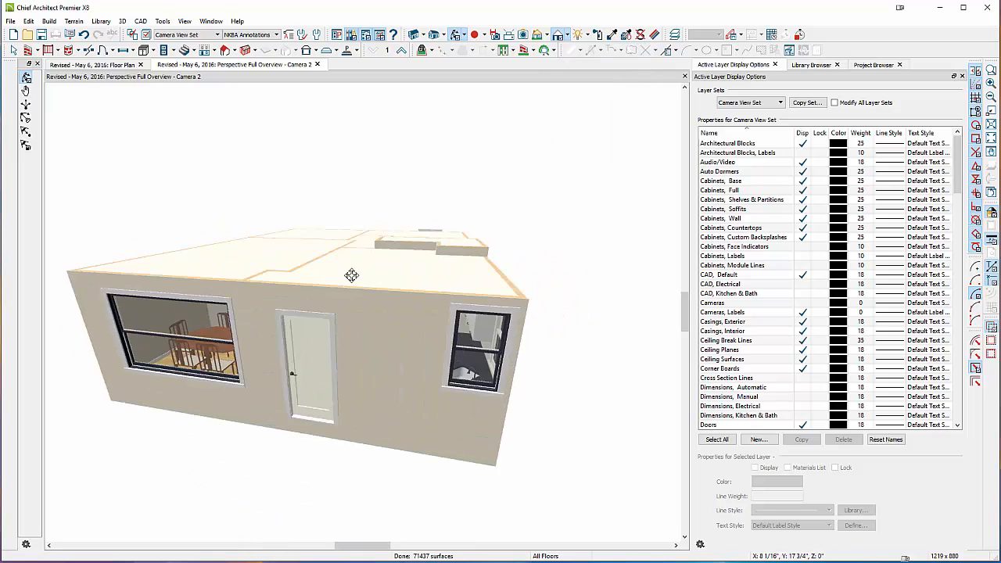
drag(352, 276, 233, 287)
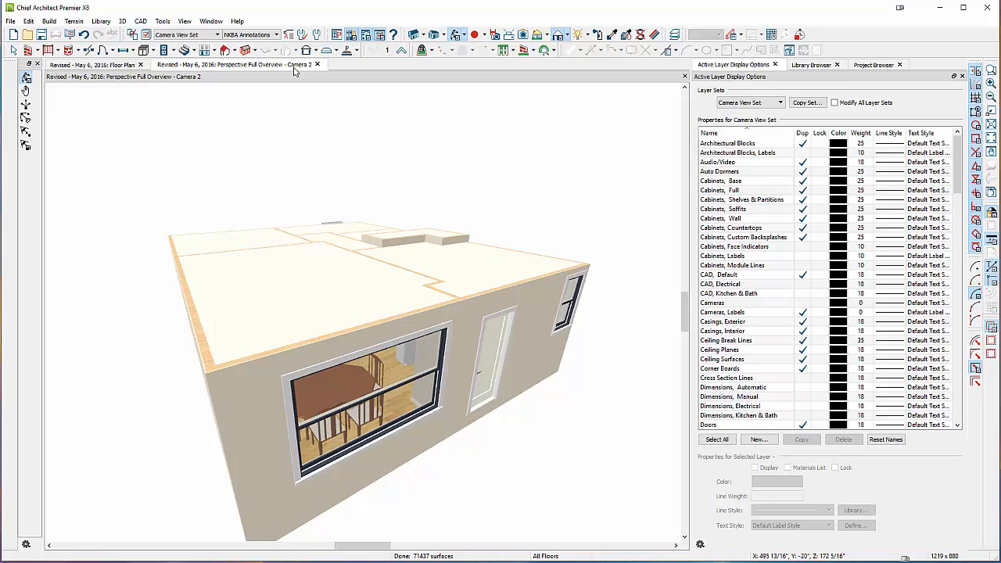
click(94, 64)
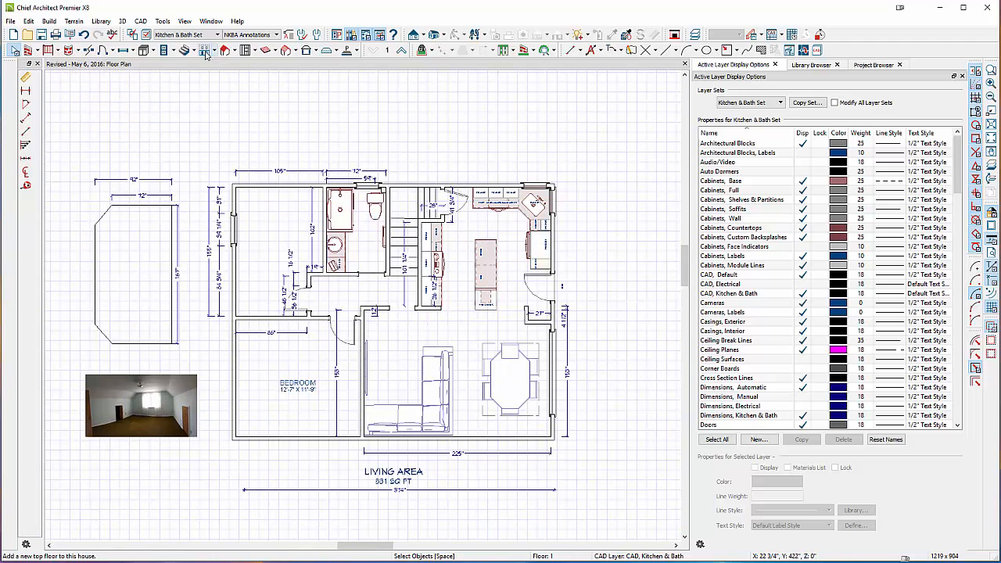
mouse_move(206, 50)
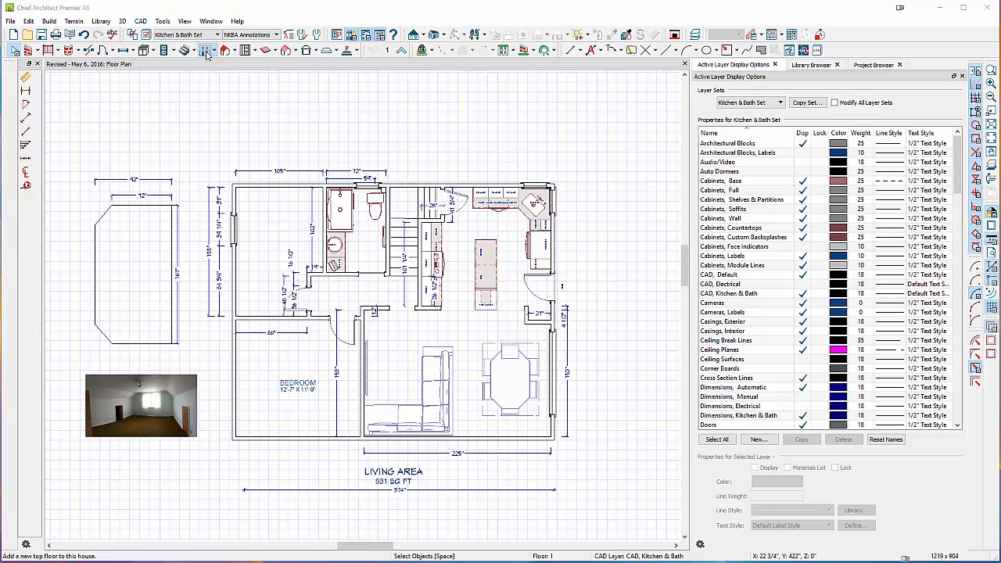
Step: Add a new top floor derived from the 1st floor plan with a 92" finished ceiling
click(207, 50)
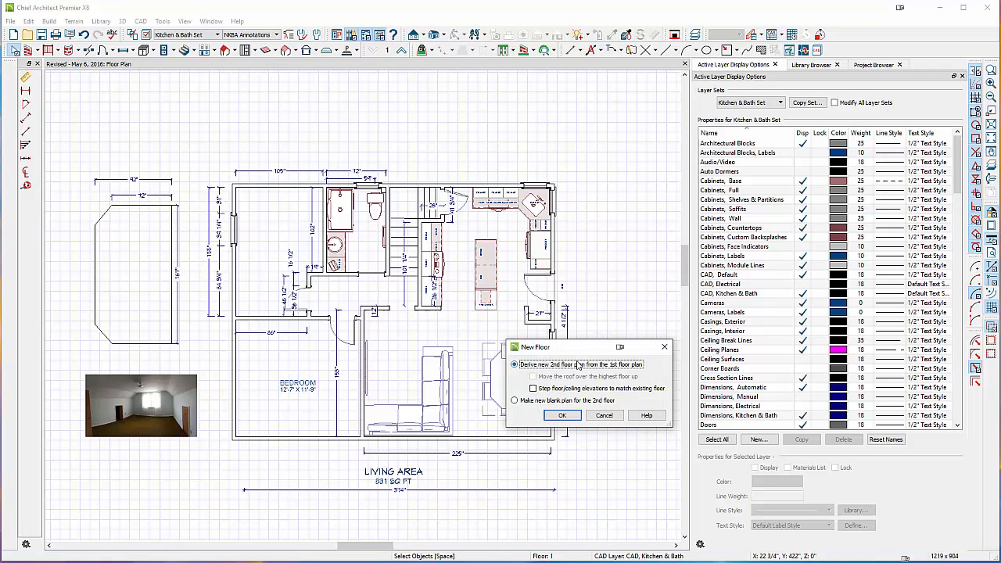
click(561, 415)
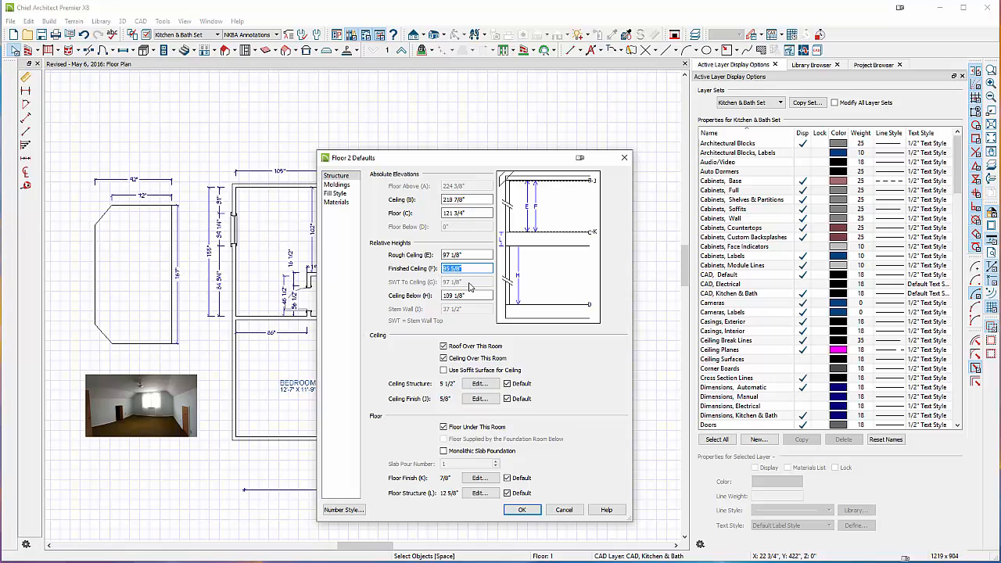
click(467, 295)
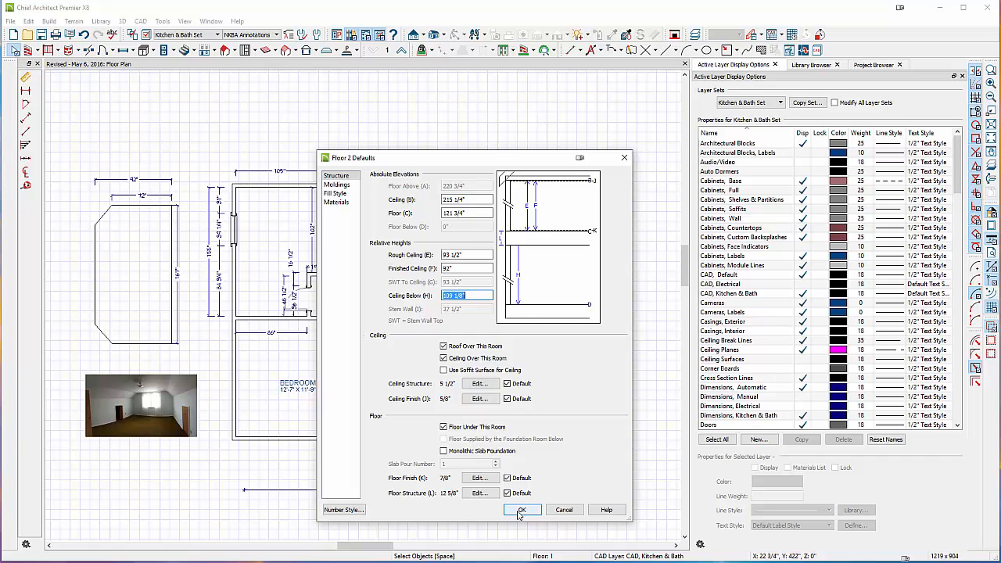
click(522, 509)
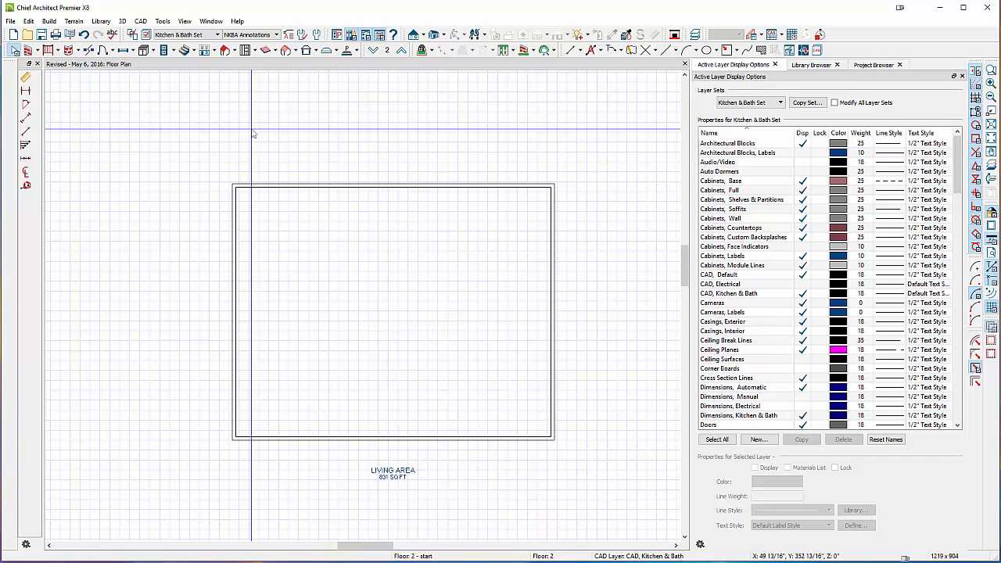
mouse_move(306, 50)
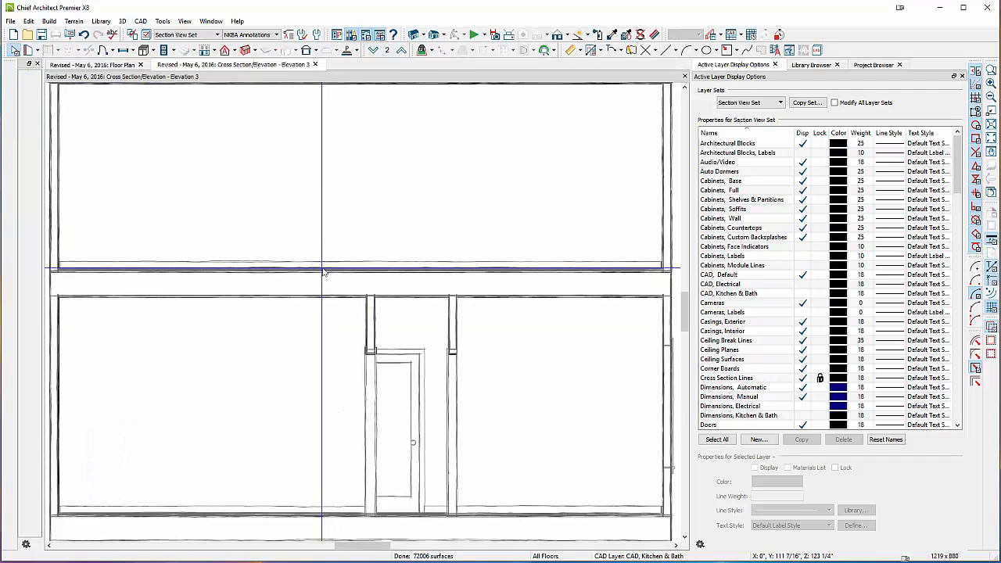
Step: Create a cross-section elevation of both storeys and render it as Vector View
click(571, 50)
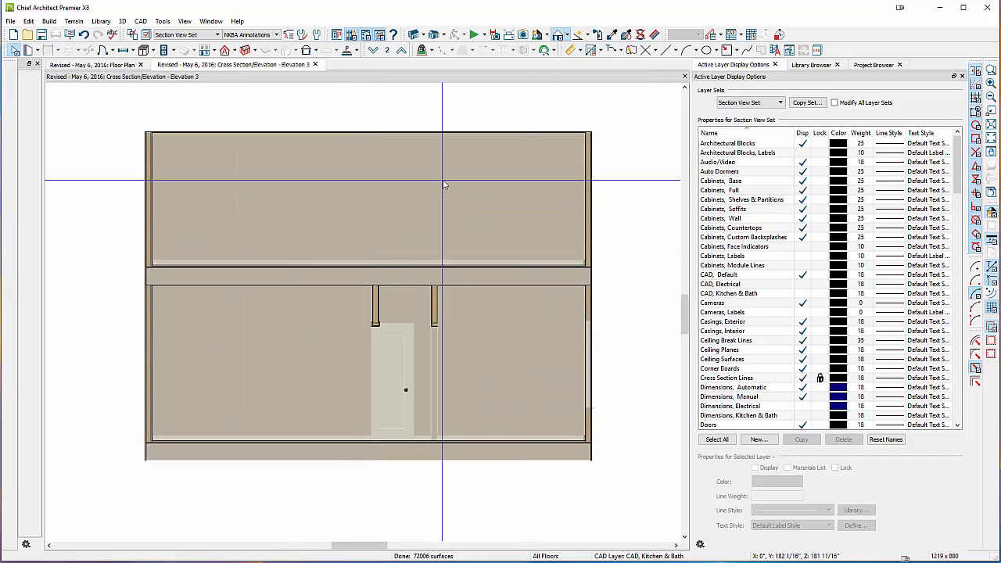
click(559, 34)
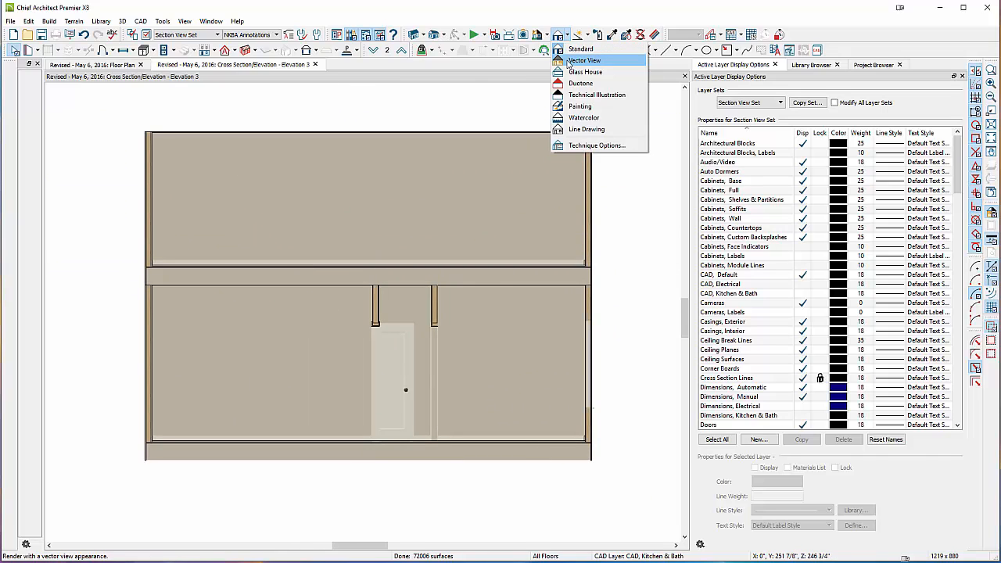
click(584, 60)
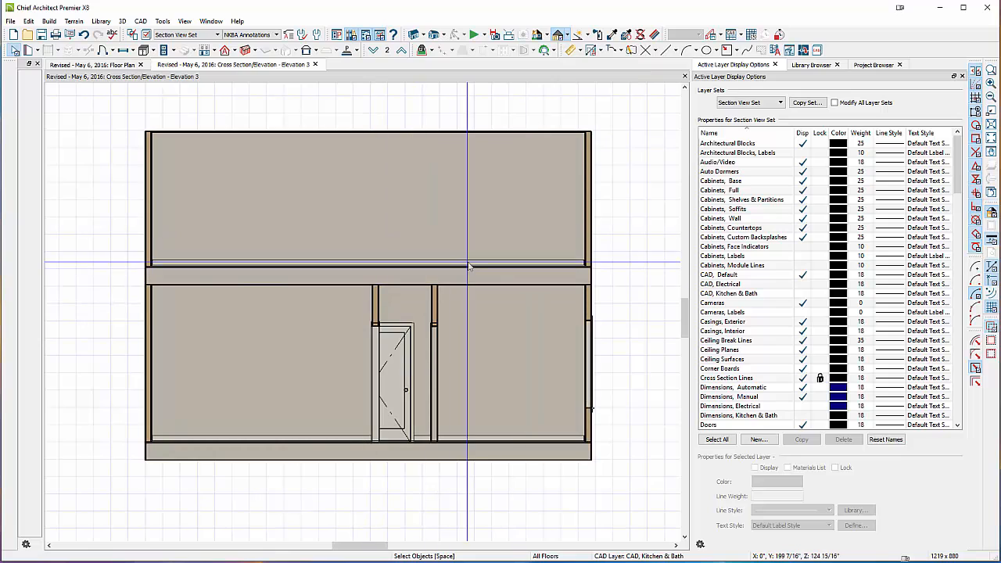
mouse_move(462, 394)
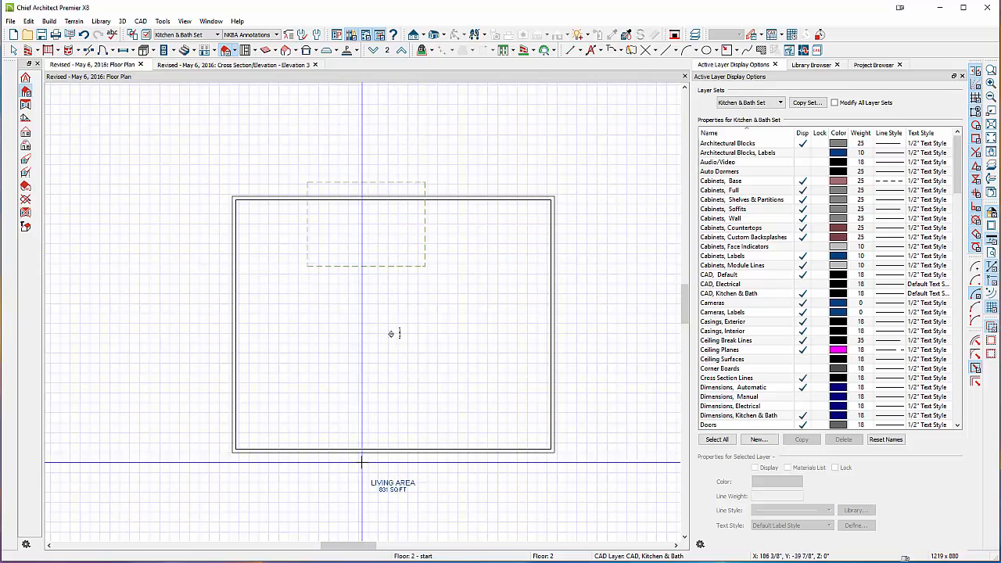
Step: Draw two opposing roof planes and drag their edges past the exterior walls
click(393, 485)
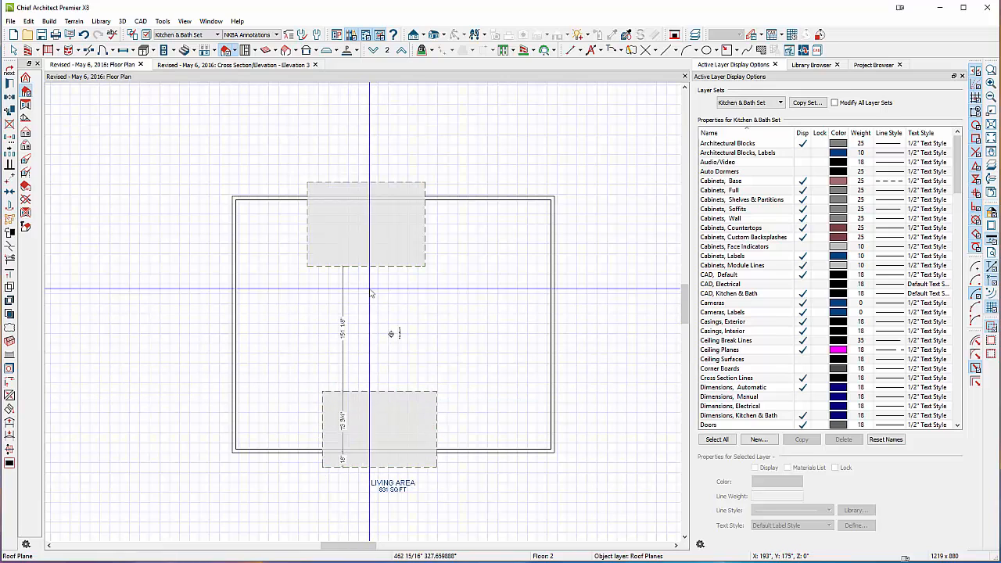
click(379, 395)
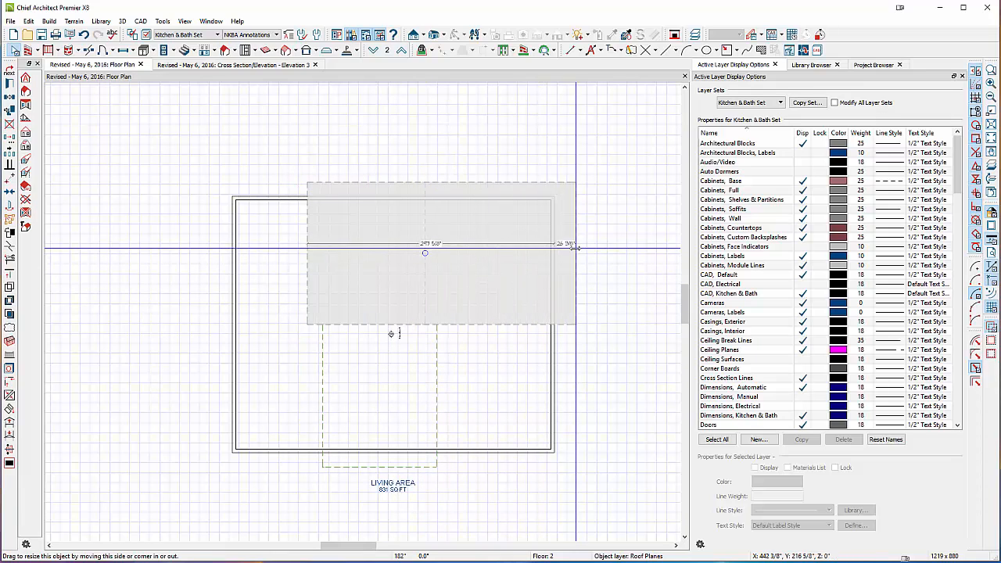
click(438, 253)
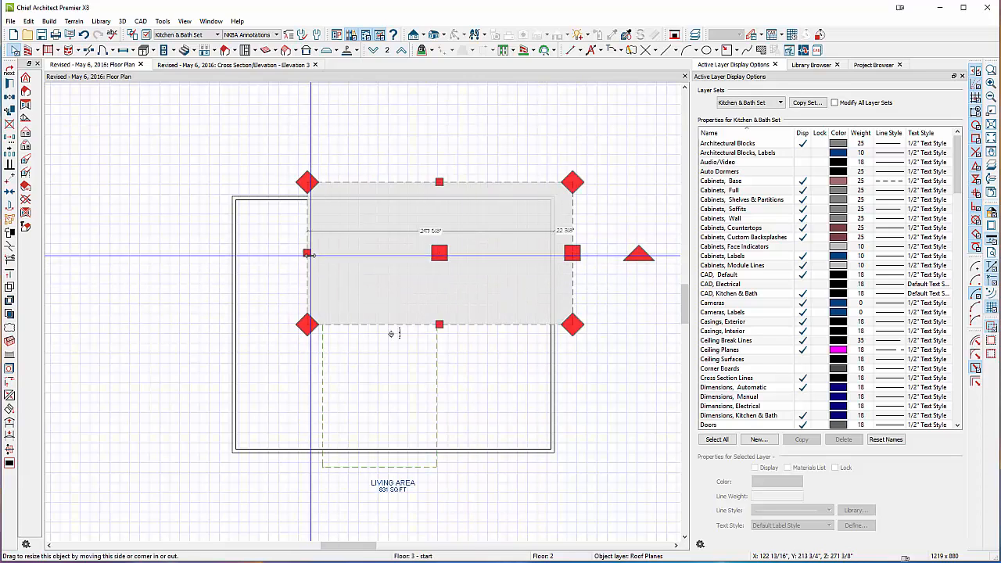
drag(307, 253, 218, 253)
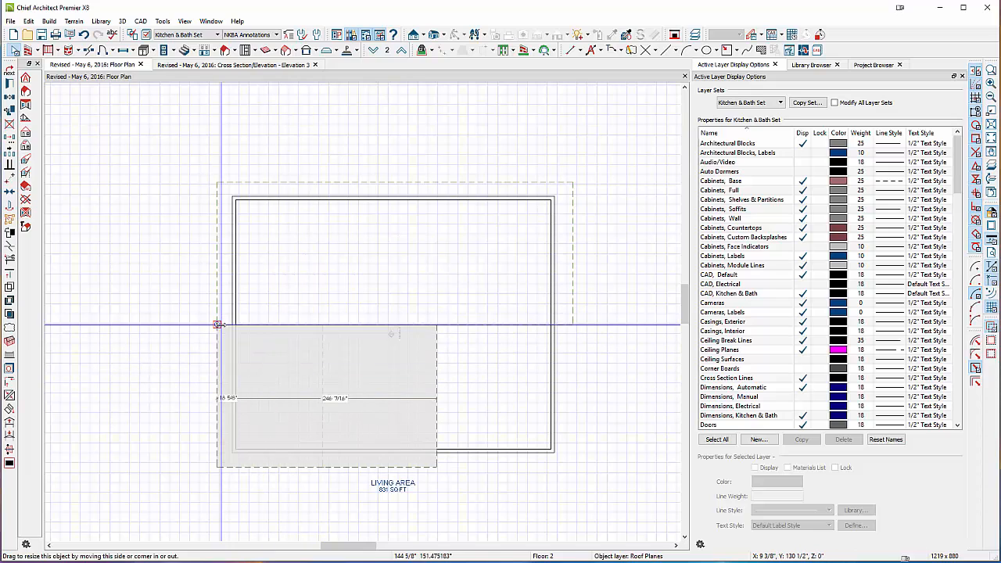
drag(219, 324, 554, 360)
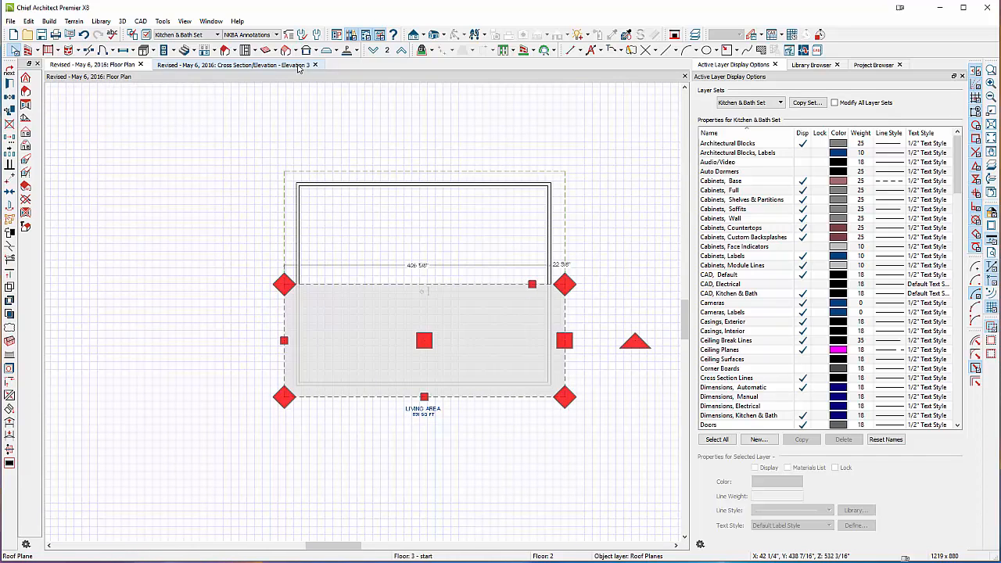
Step: On Elevation 3, add a point-to-point dimension of the second storey and show the dimension layer
click(234, 64)
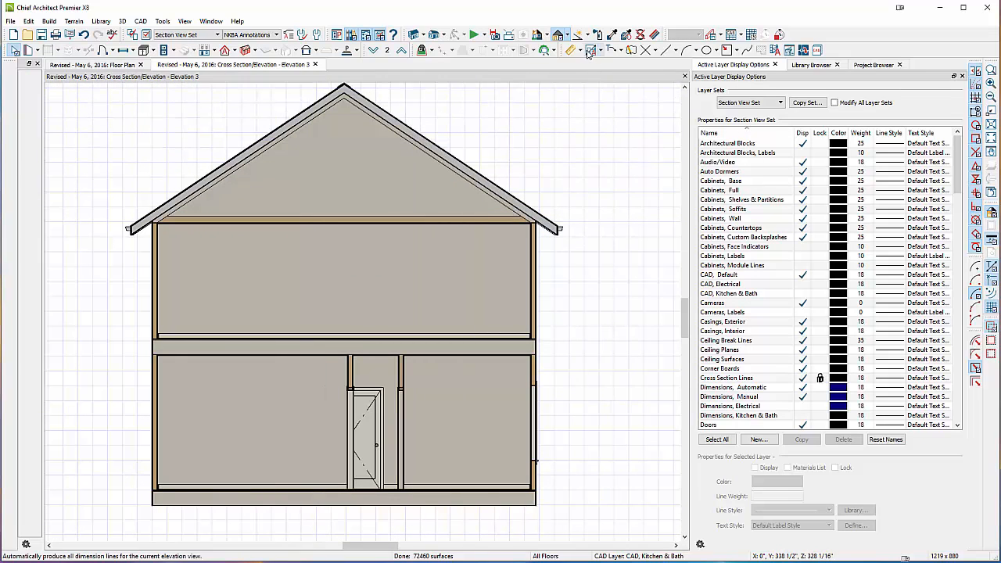
click(581, 49)
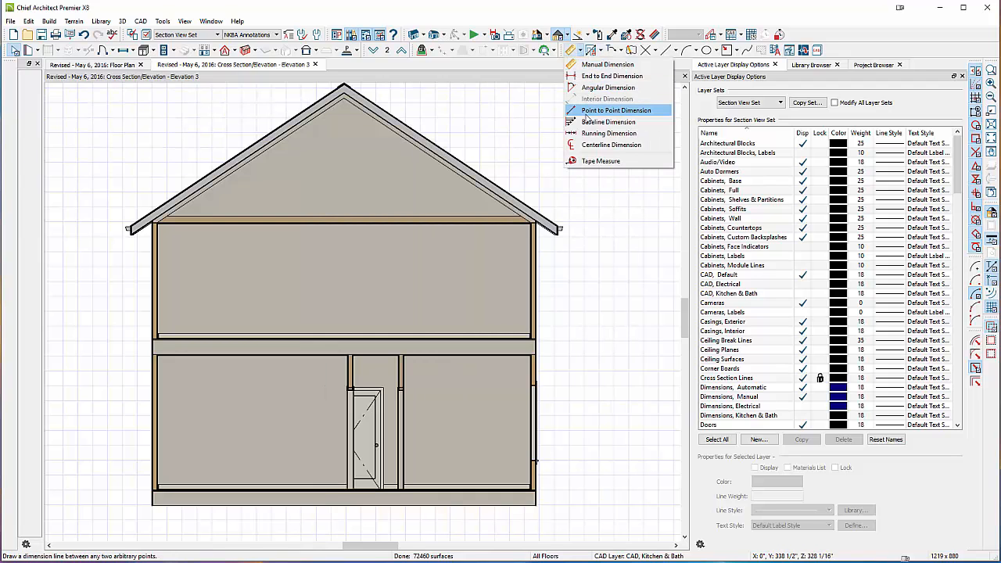
click(615, 110)
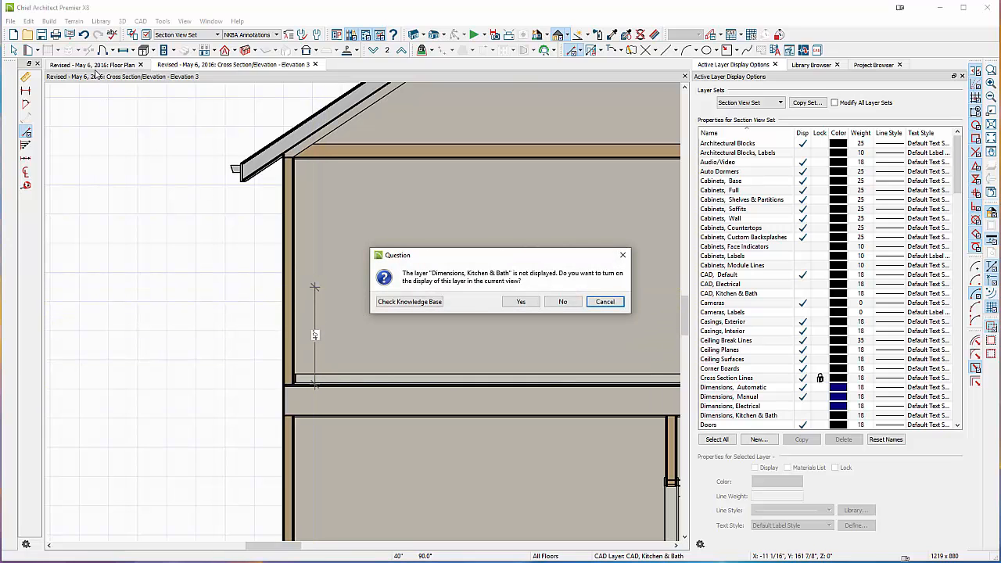
click(562, 301)
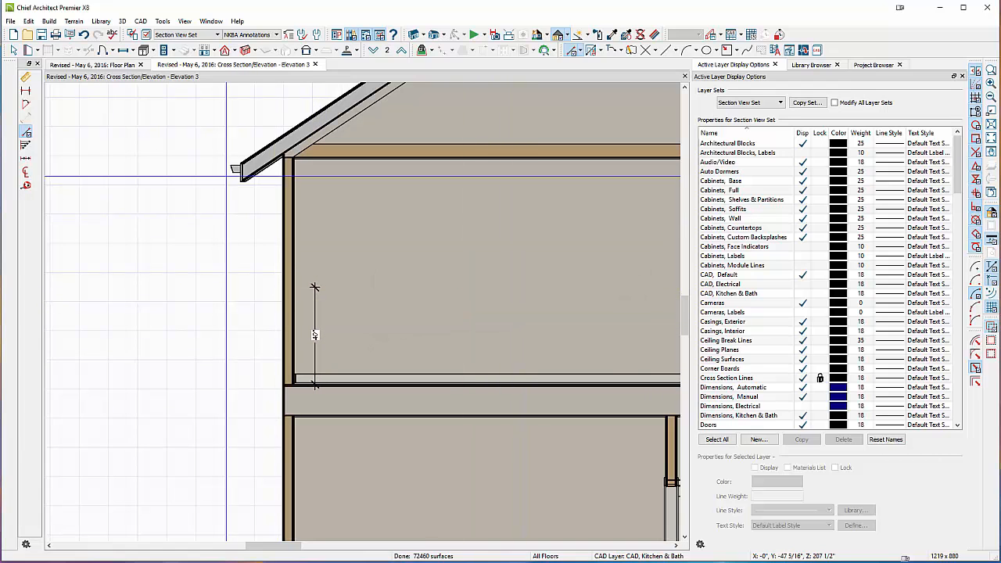
click(86, 64)
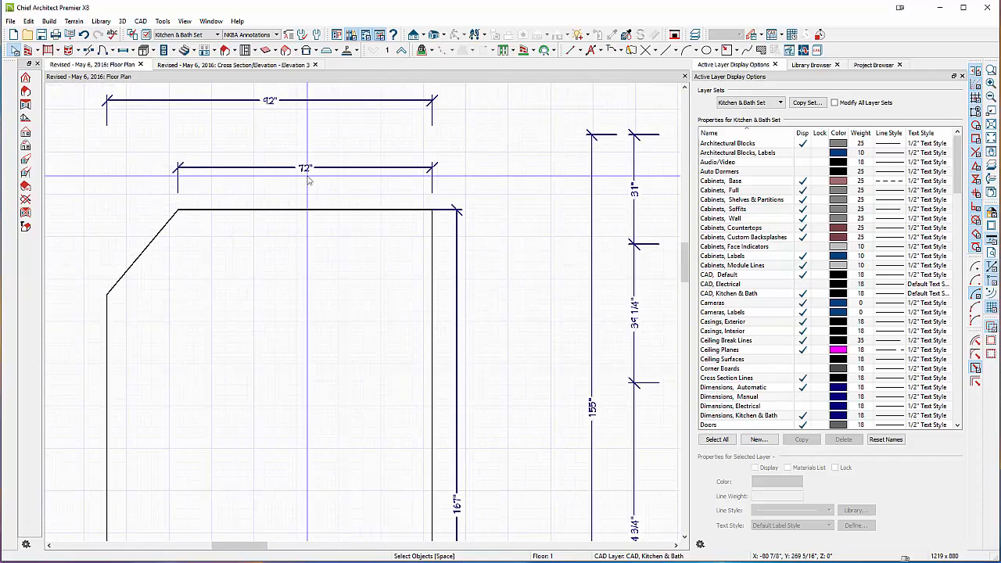
click(230, 64)
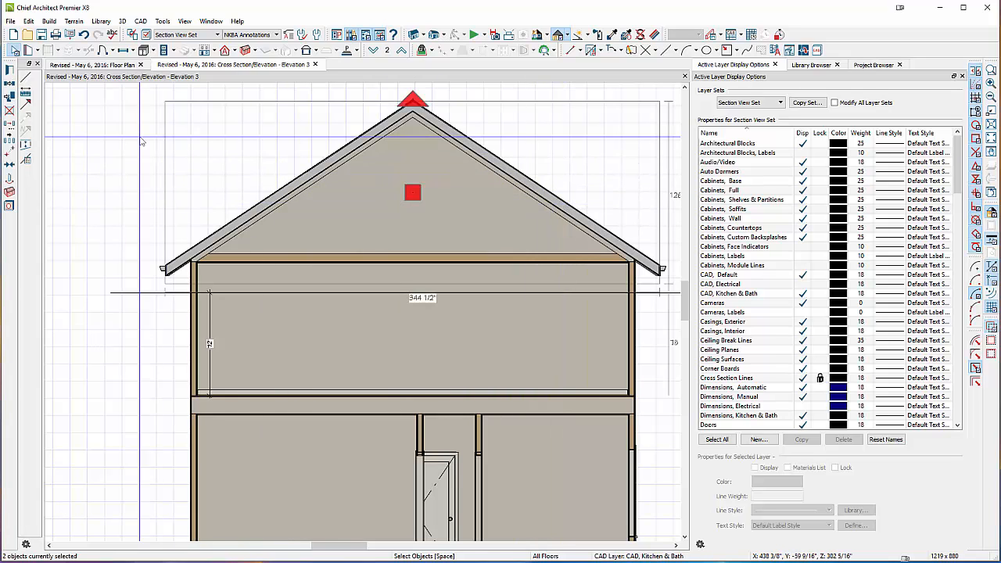
mouse_move(10, 125)
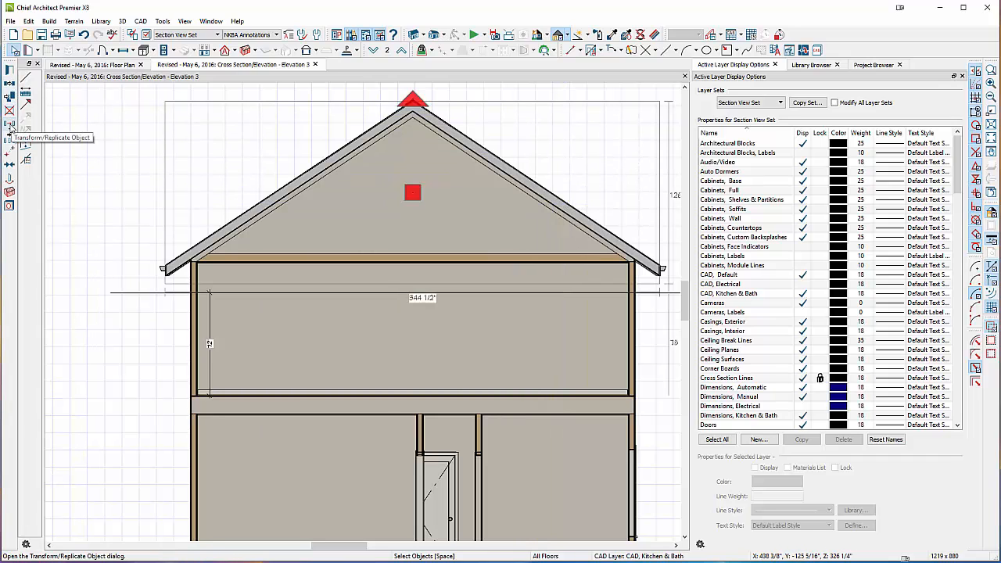
Step: Lower the gable roof with repeated Transform/Replicate Object moves using a negative Z delta
click(9, 126)
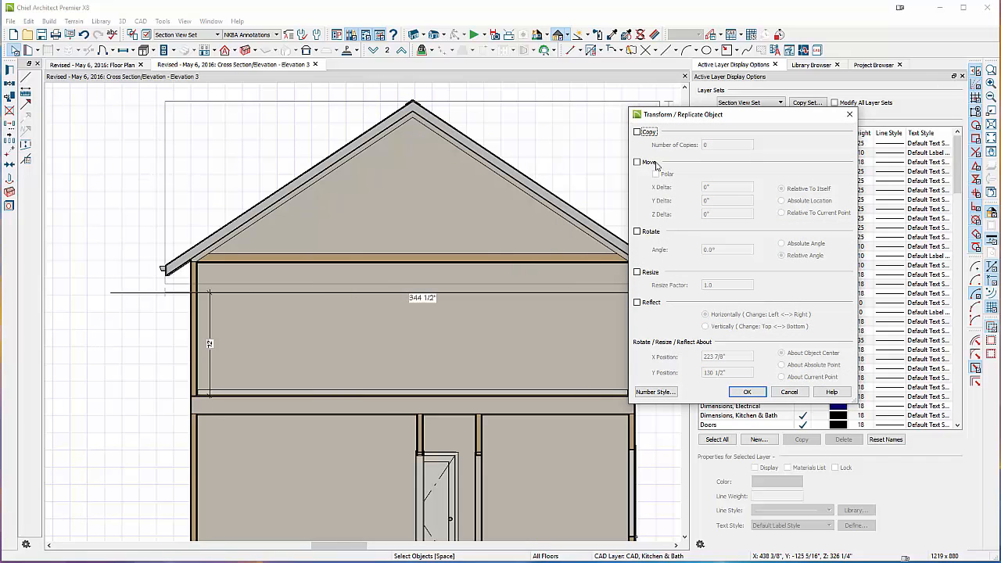
click(638, 161)
text(2)
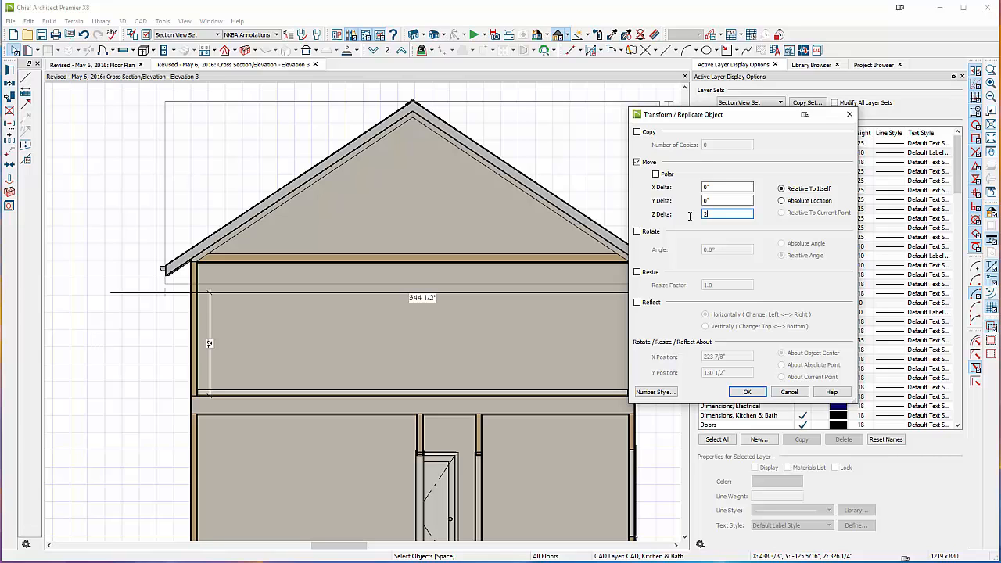
click(747, 391)
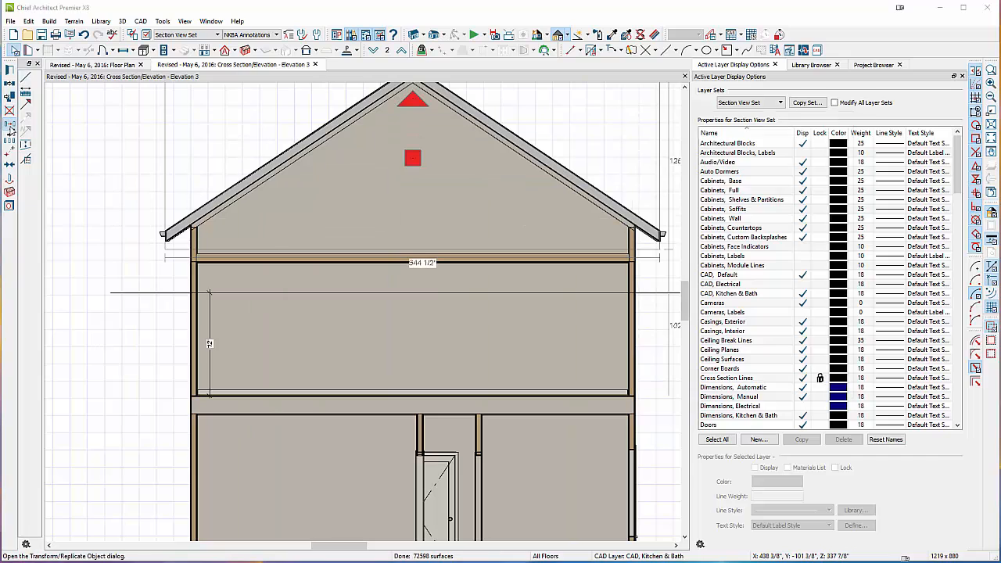
click(10, 124)
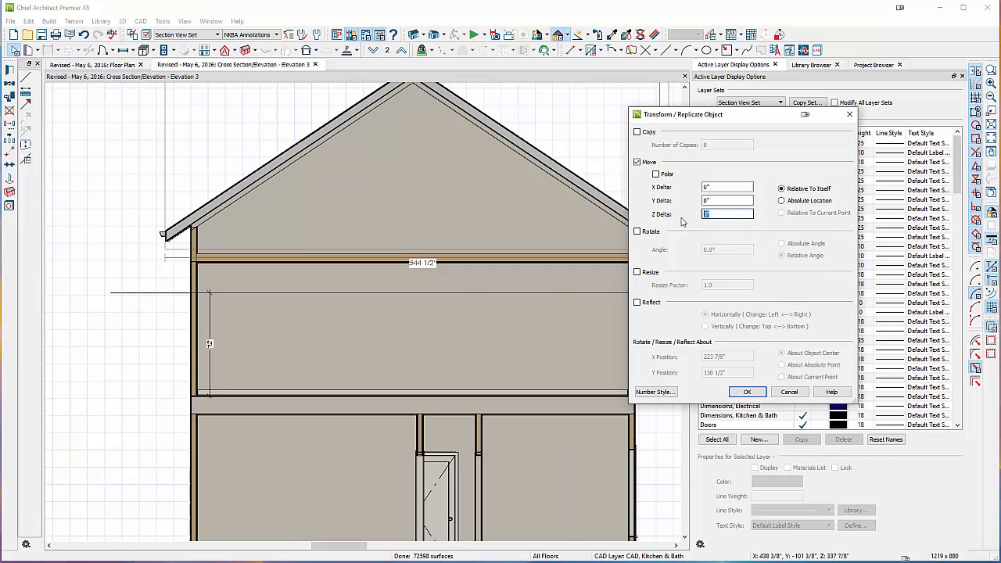
click(746, 391)
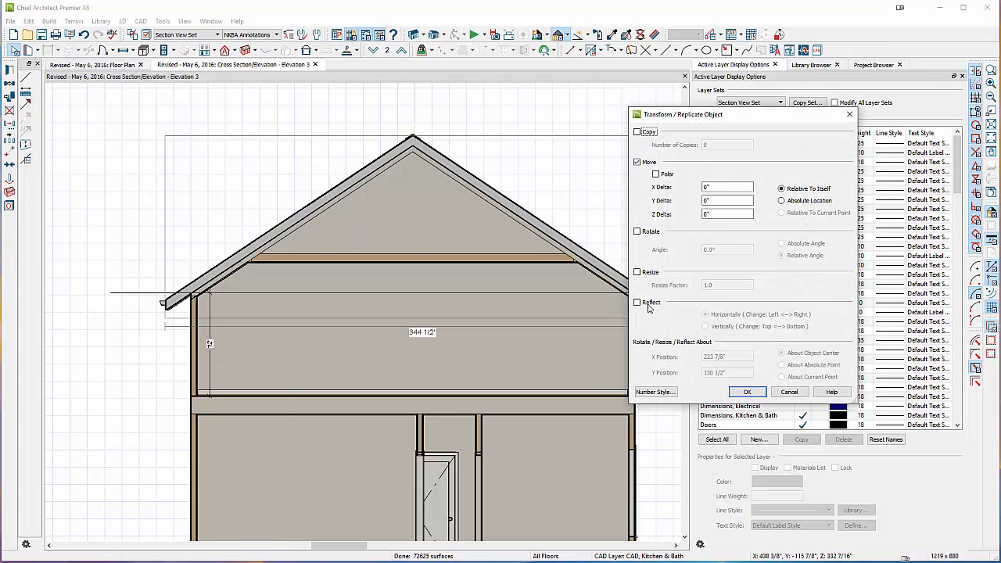
click(726, 215)
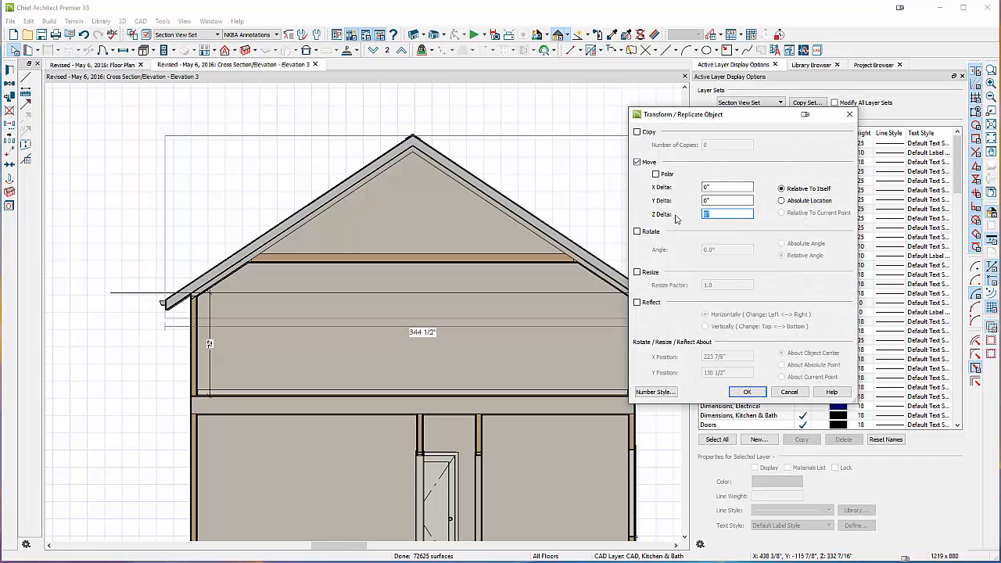
click(746, 392)
text(-1)
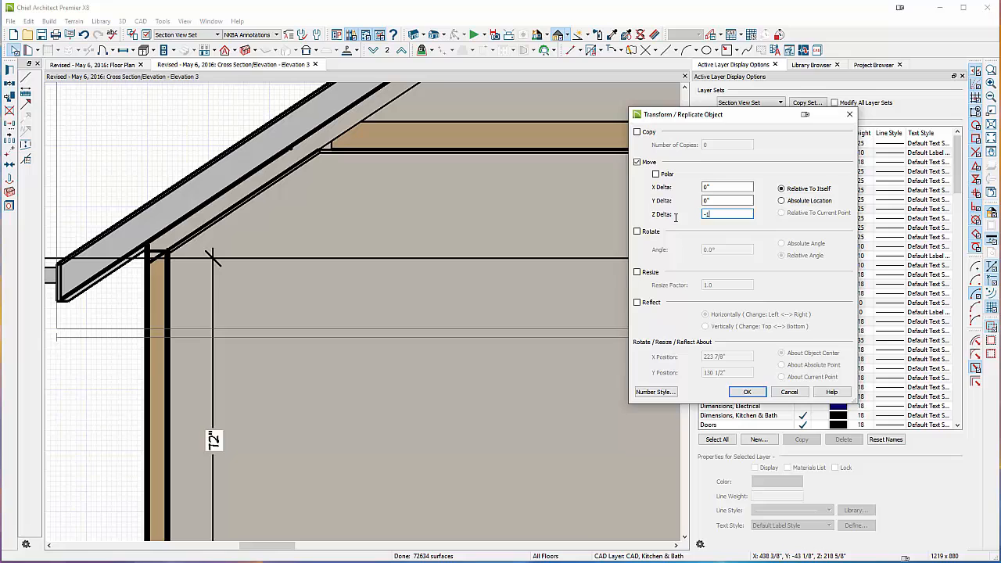
click(746, 392)
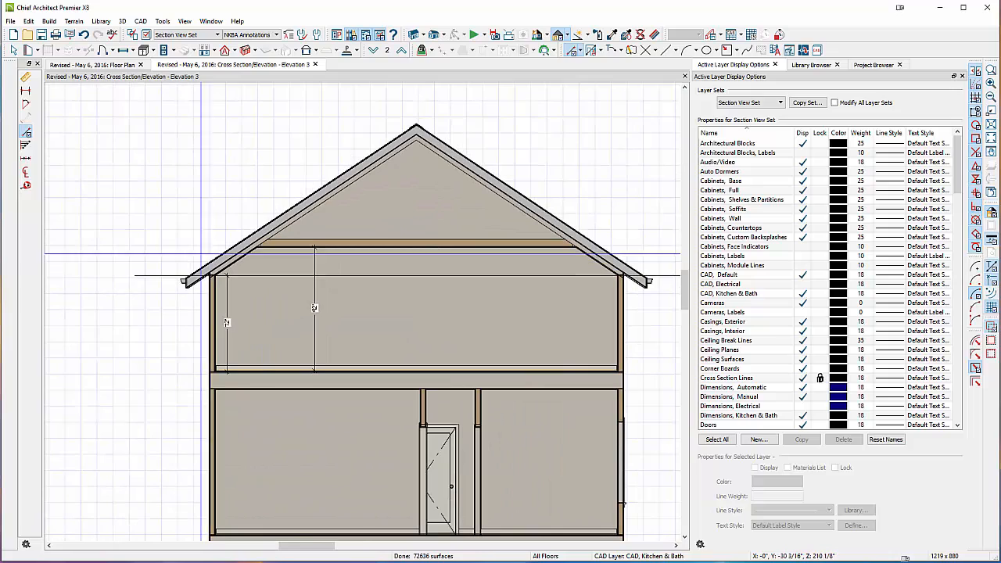
click(94, 64)
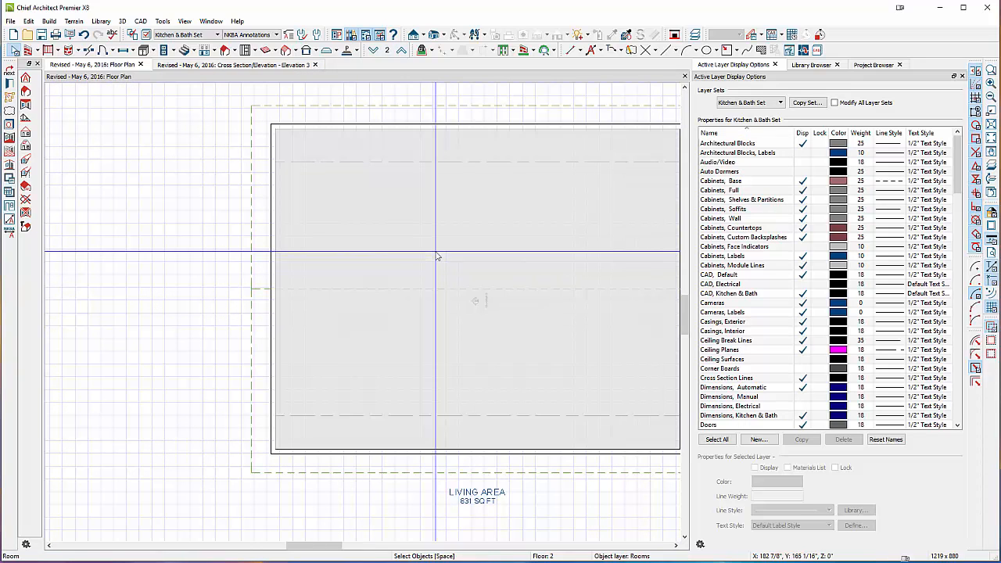
click(231, 64)
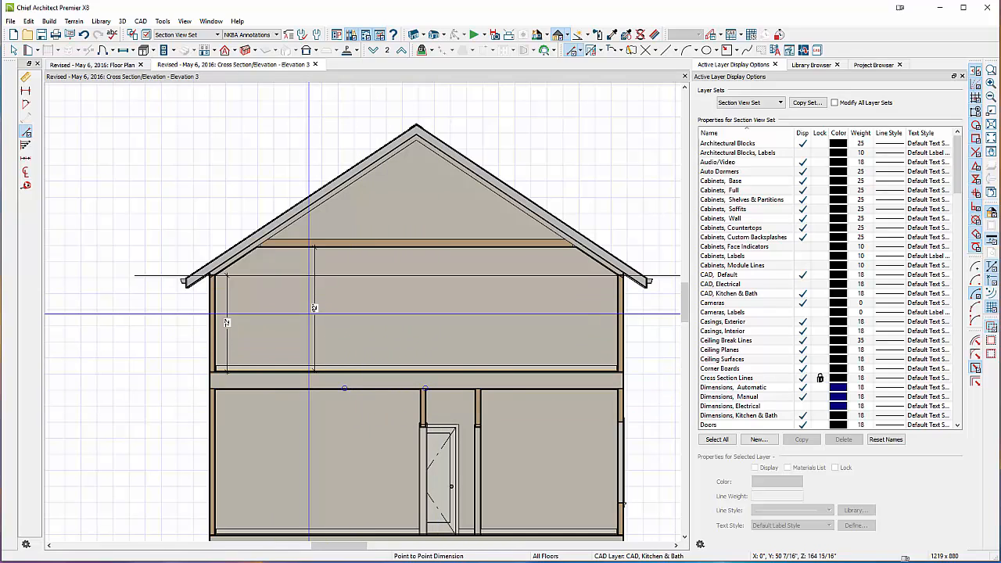
mouse_move(258, 388)
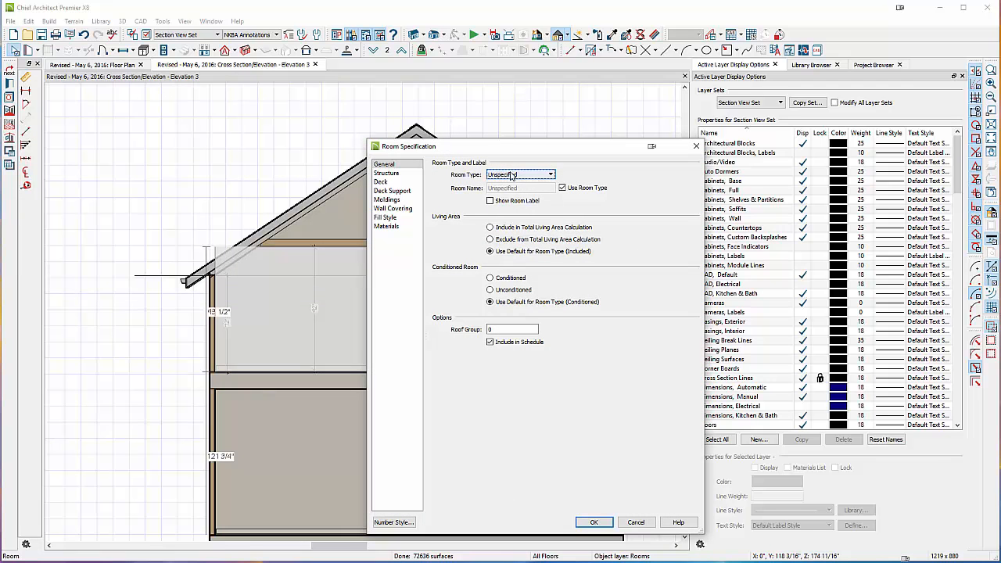
Step: Set the attic room's type to Open Below
click(550, 173)
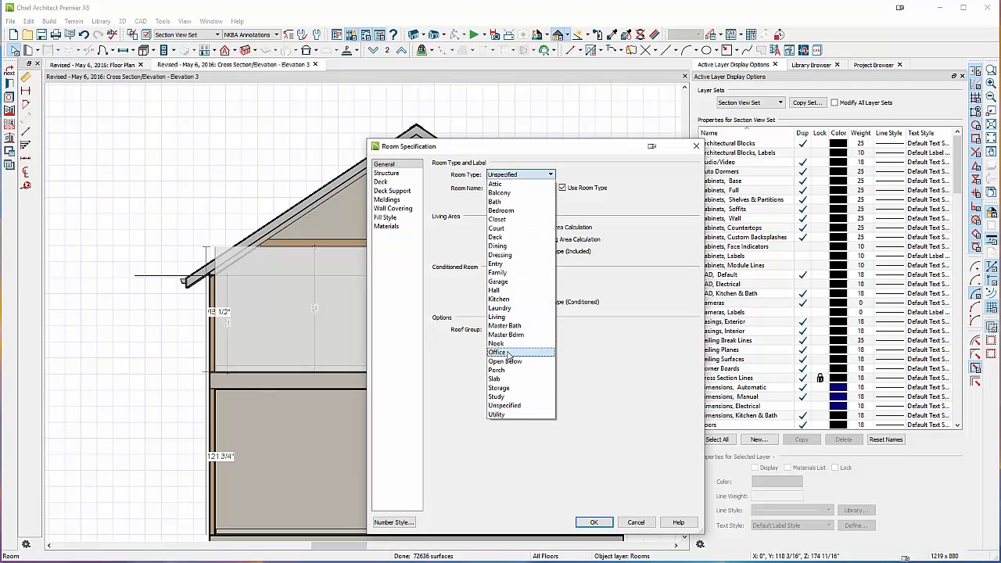
click(504, 360)
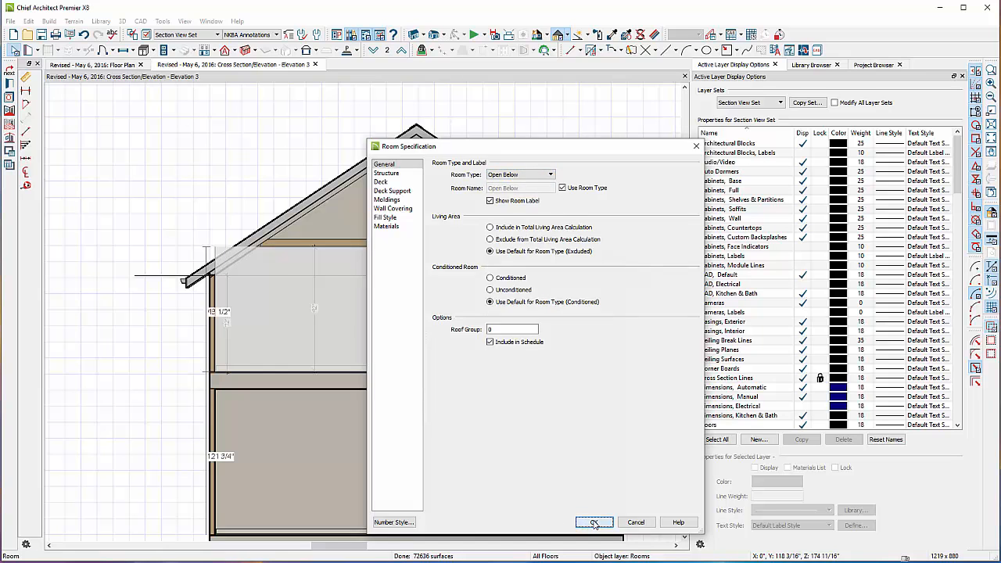
click(594, 522)
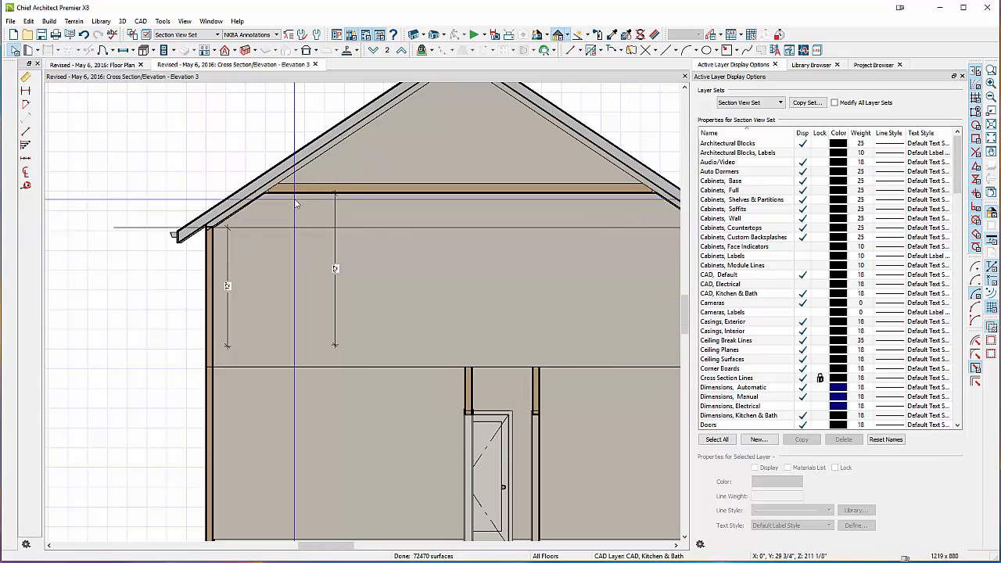
mouse_move(296, 283)
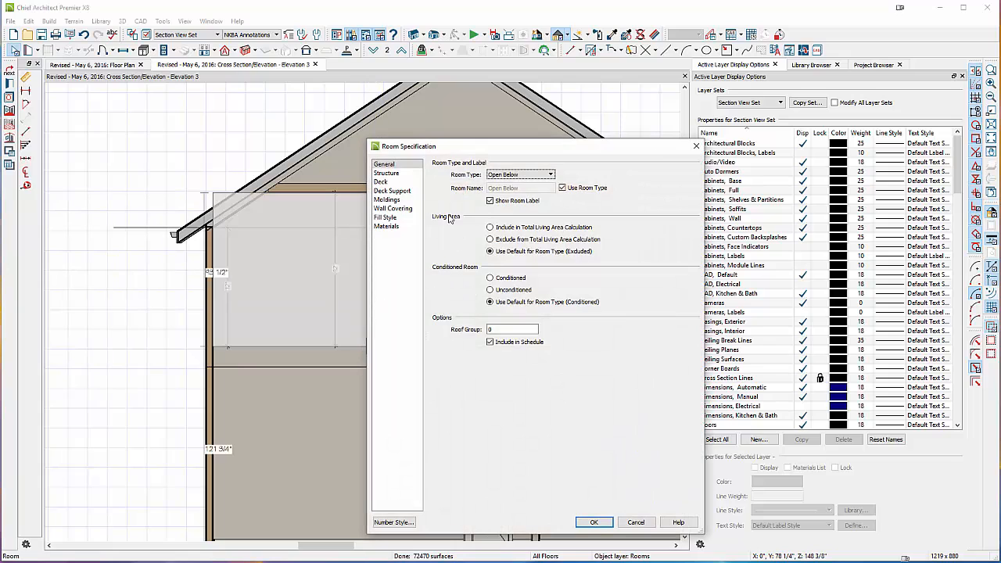
Step: Change the attic room's finished ceiling height to 80 in the Structure panel
click(385, 173)
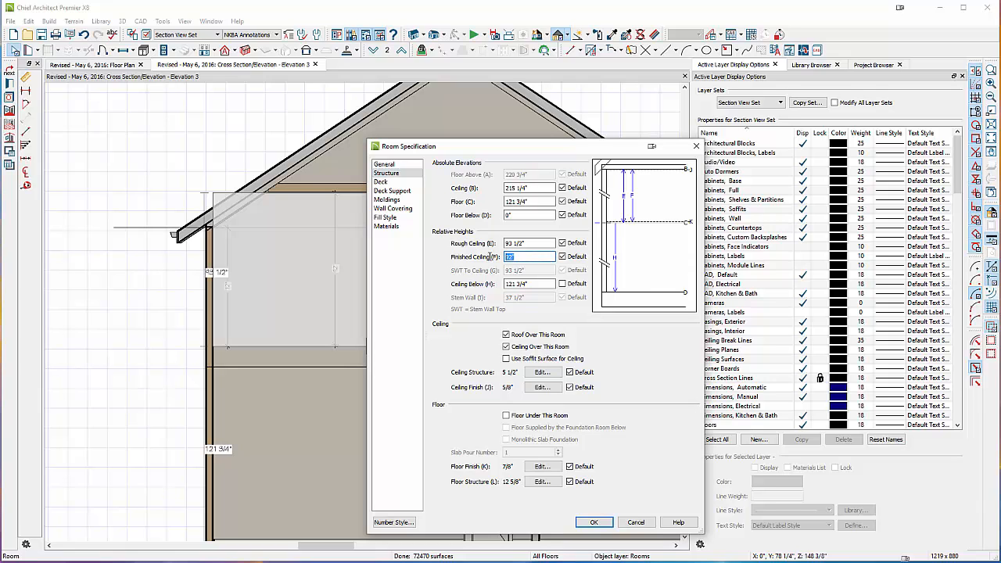
text(80)
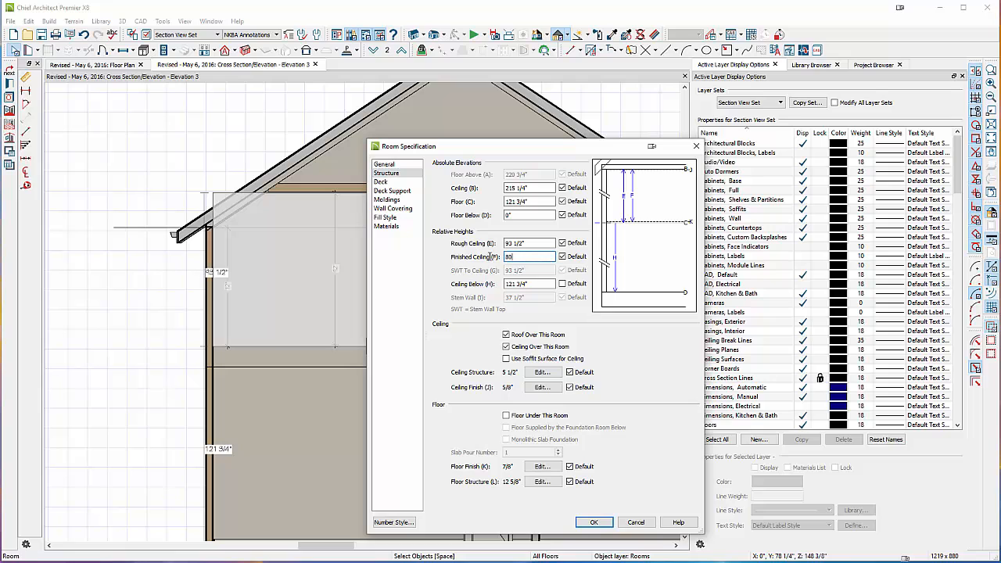
click(593, 522)
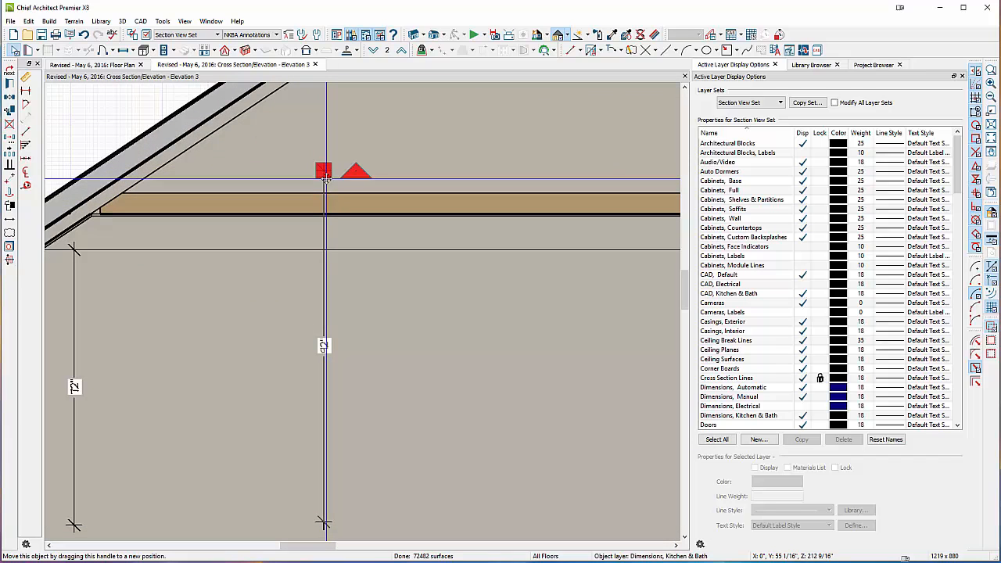
Step: Drag the ceiling dimension's end handles to span from the attic floor to the ceiling
drag(324, 171, 324, 217)
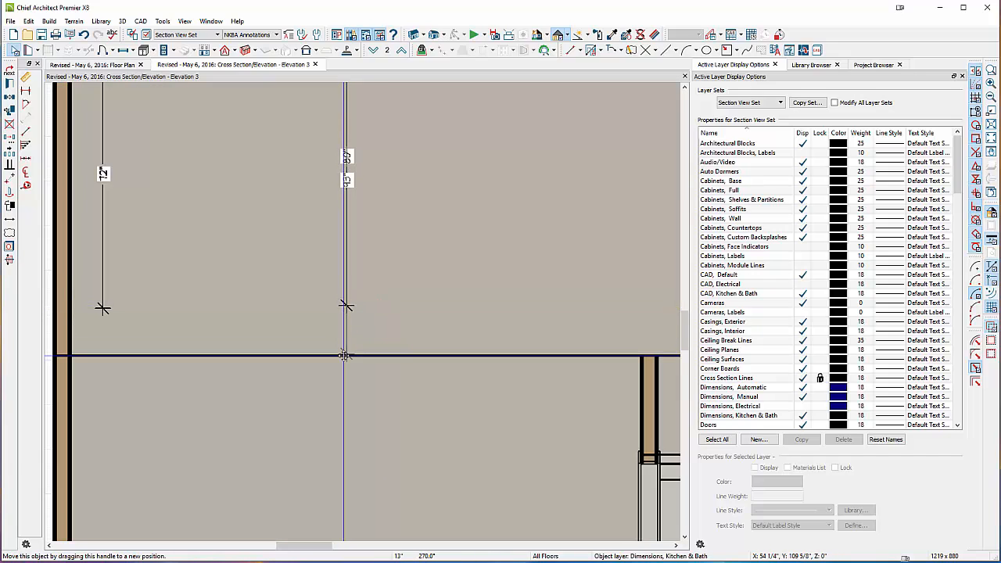
drag(344, 356, 344, 347)
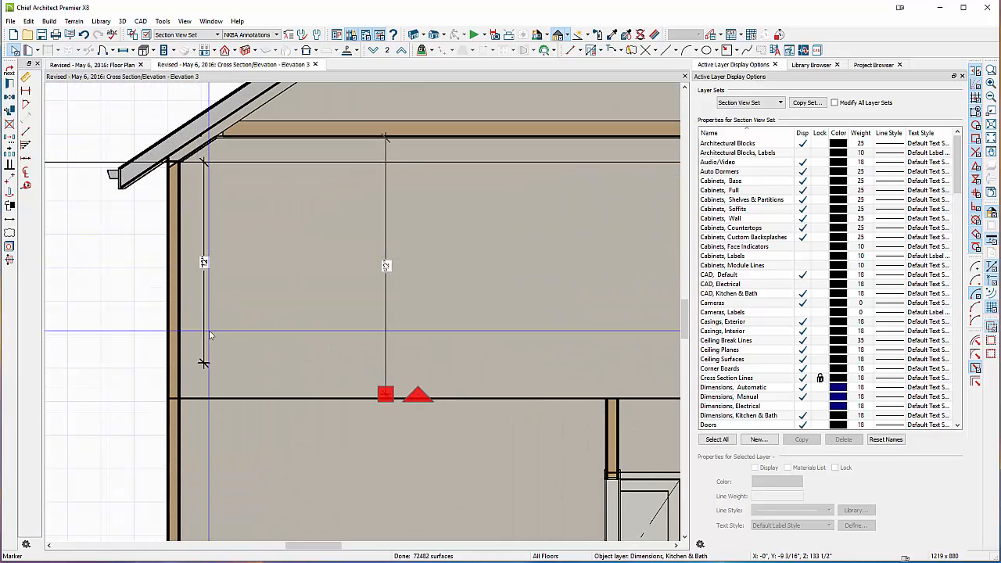
mouse_move(263, 171)
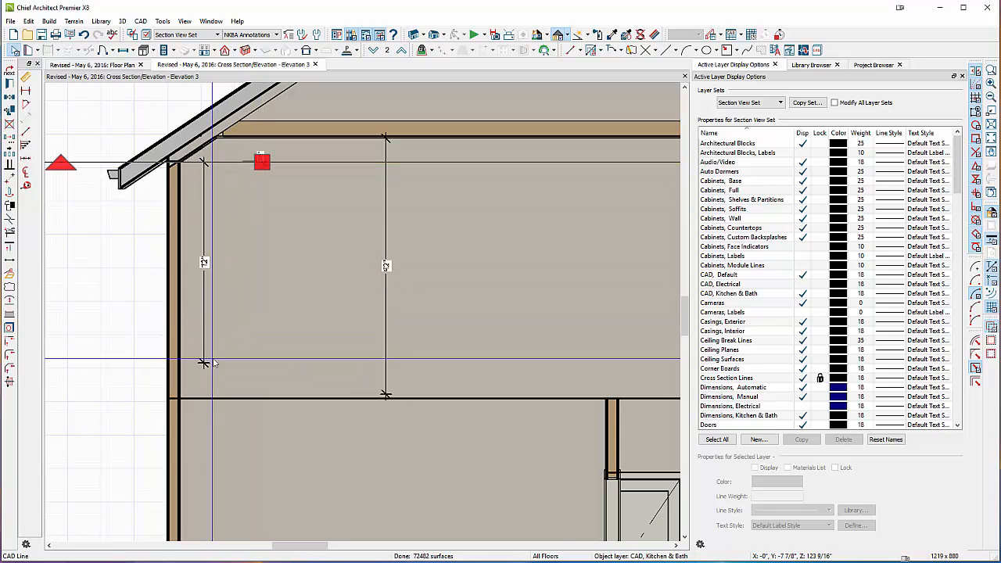
click(232, 293)
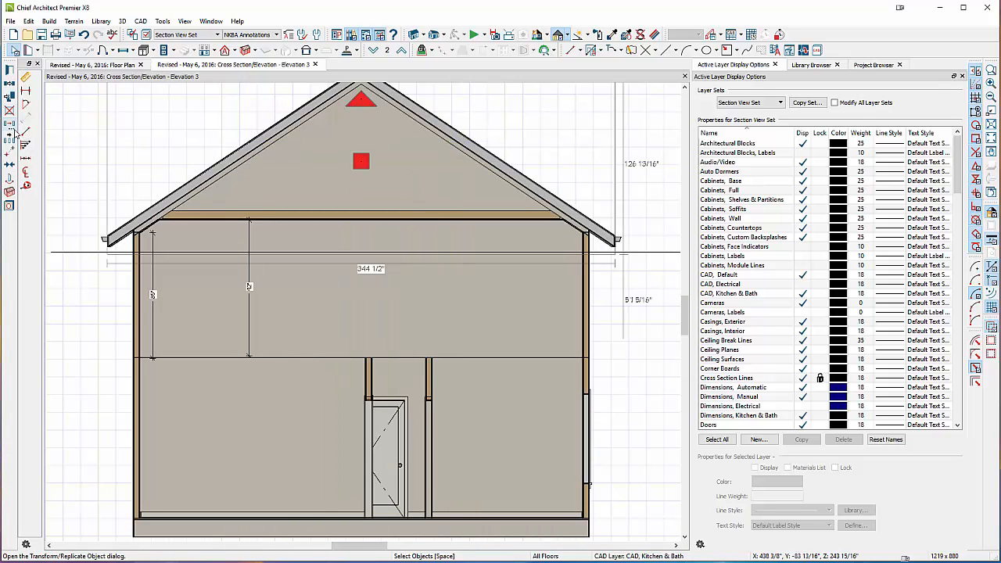
Step: Apply another negative Z move to the gable roof via Transform/Replicate Object
click(10, 123)
text(-)
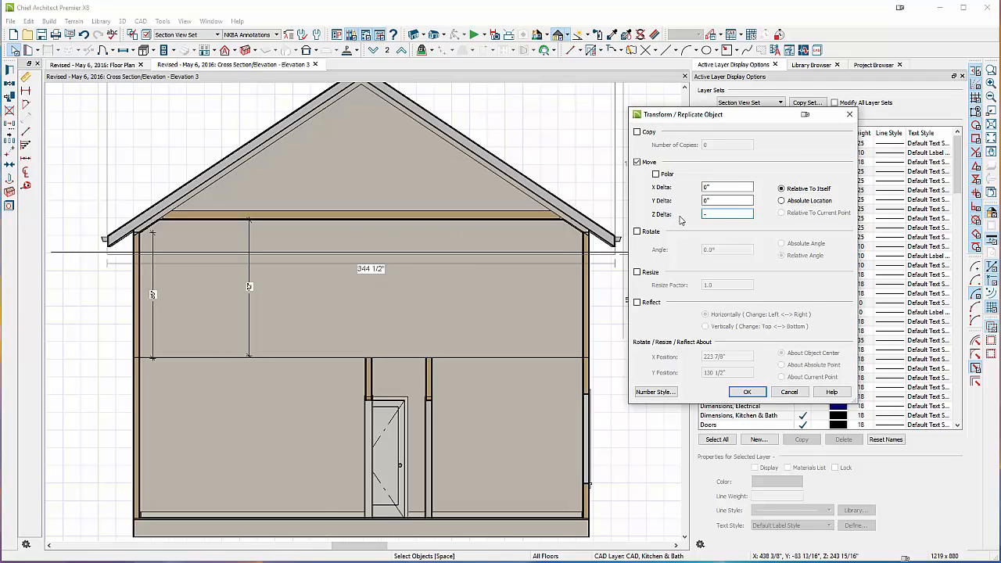
click(747, 392)
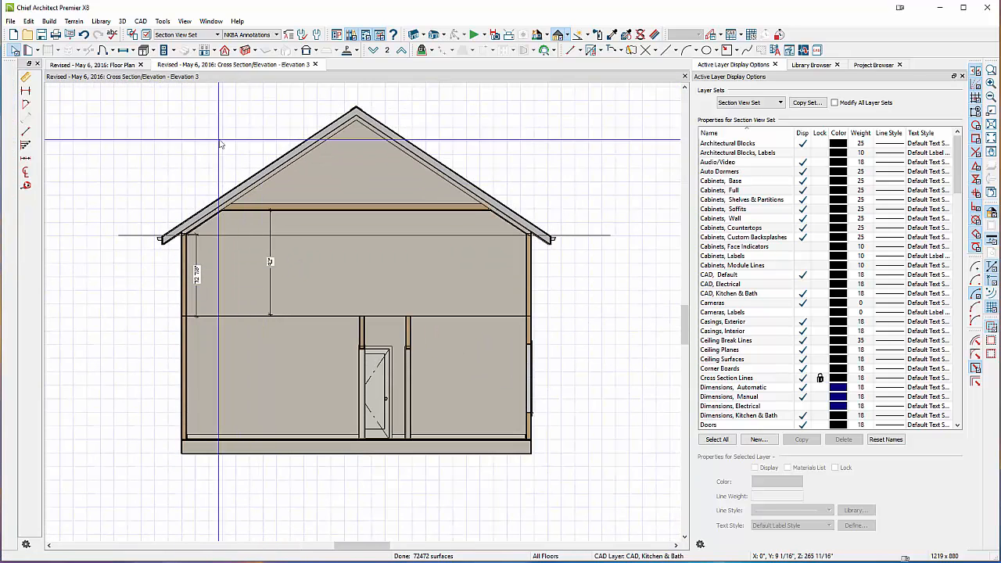
Step: Create a full camera view on Floor 1 and look around the living area
click(94, 64)
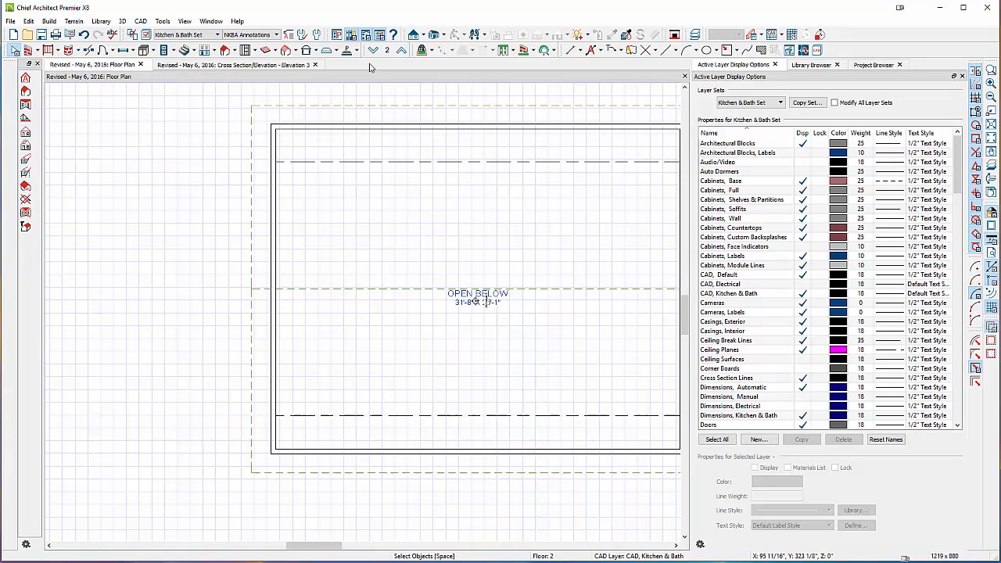
click(445, 35)
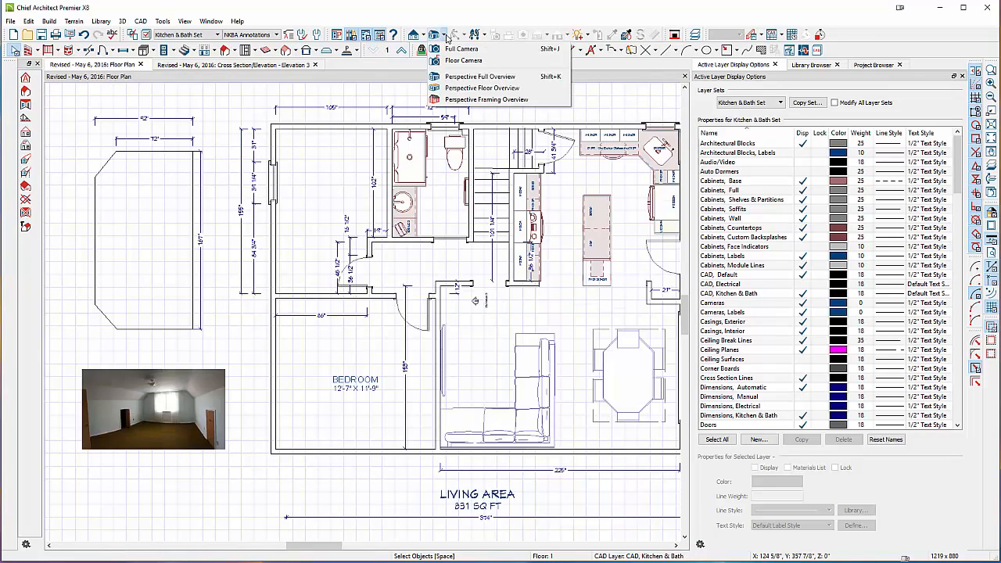
click(461, 49)
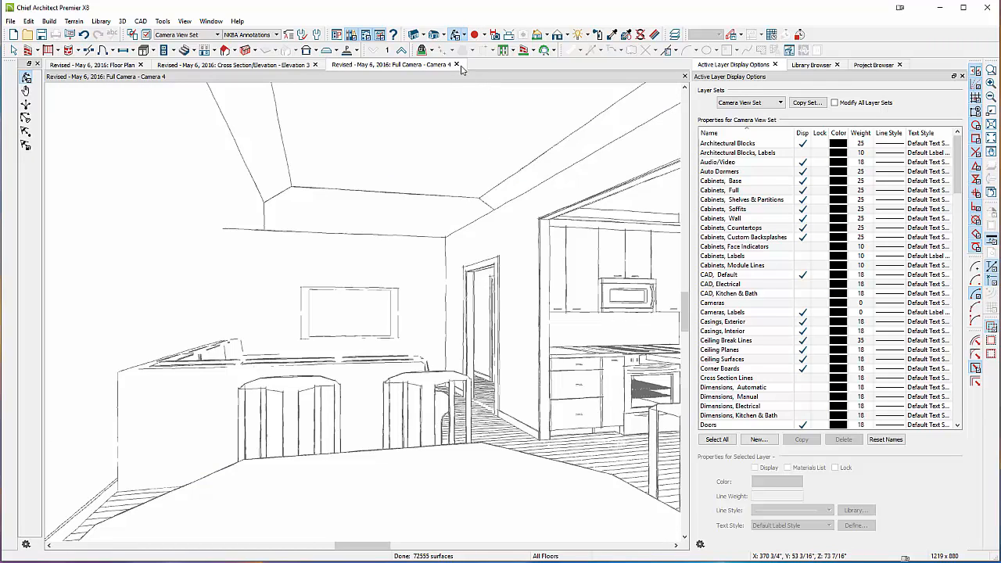
mouse_move(563, 35)
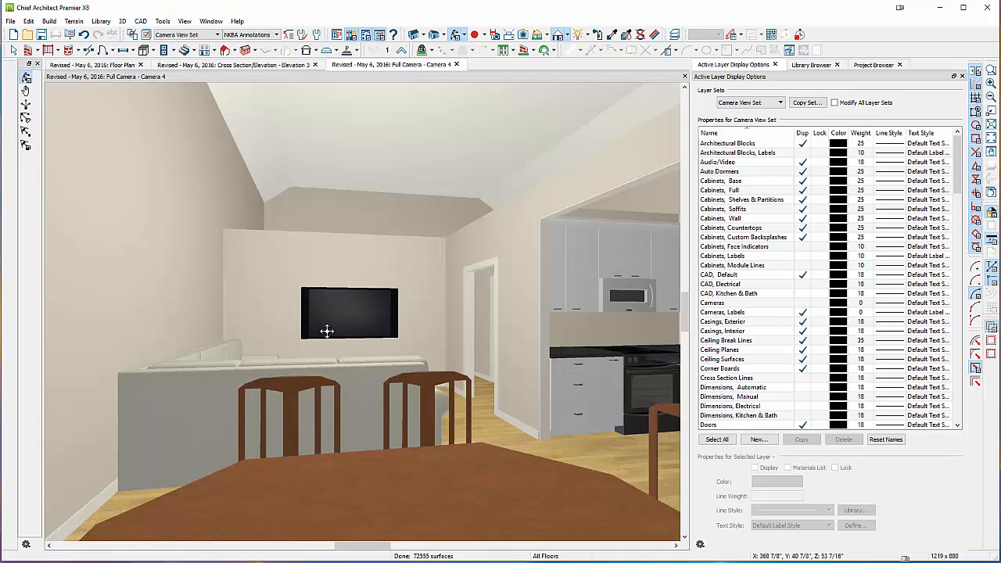
drag(327, 330, 367, 346)
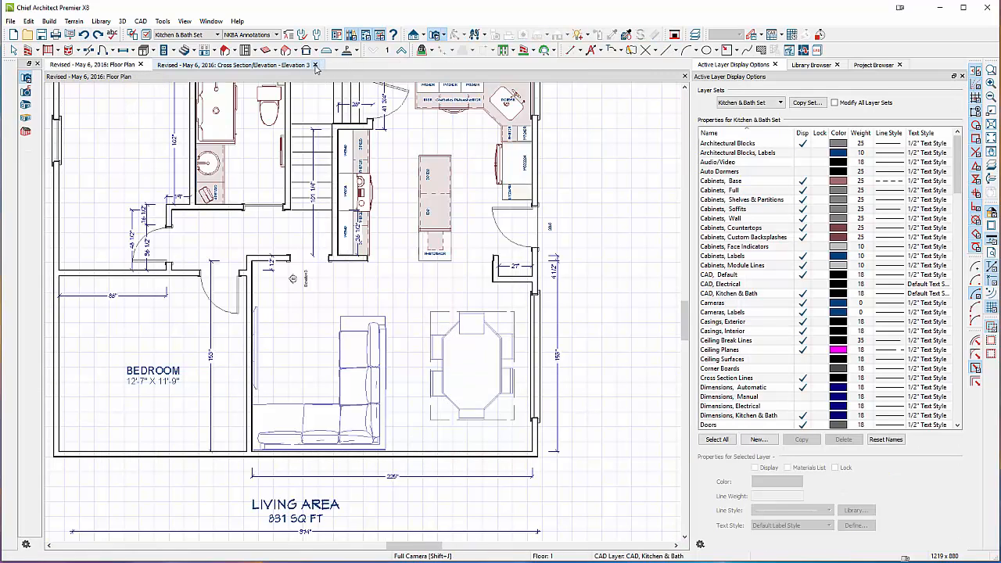
Step: Close the old cross-section view and discard it without saving
click(315, 65)
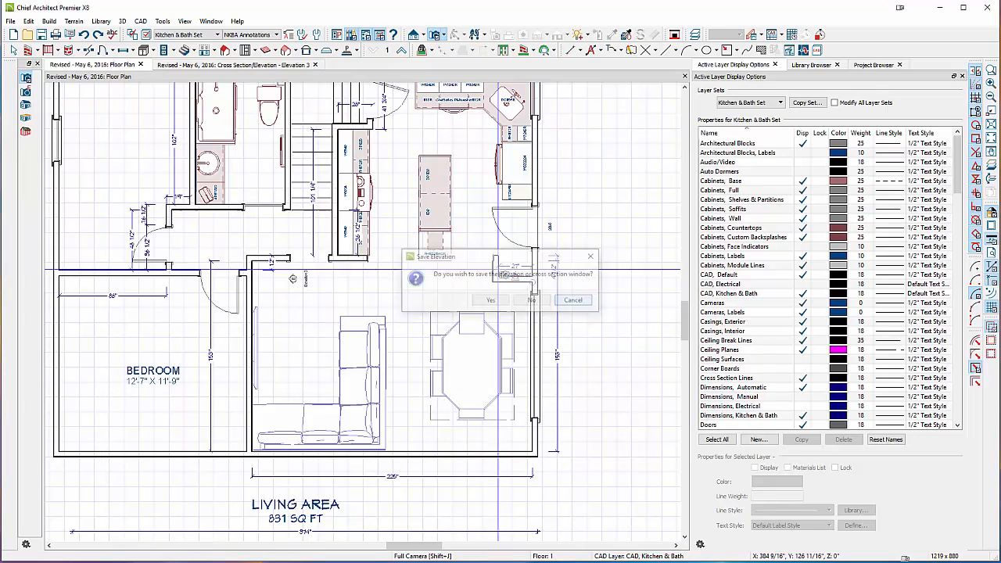
click(532, 300)
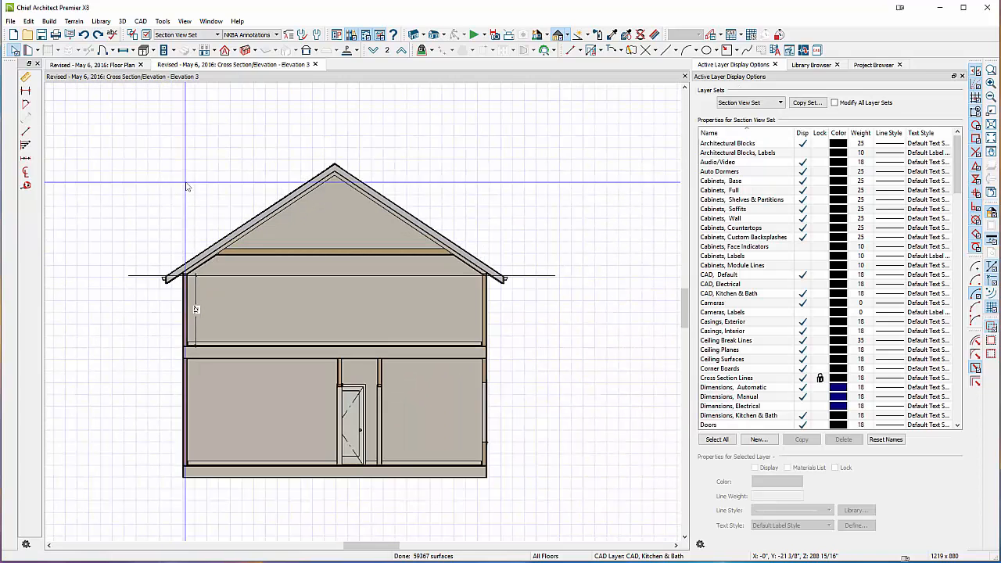
Step: Return to the floor plan and render the camera view with the Glass House technique
click(94, 64)
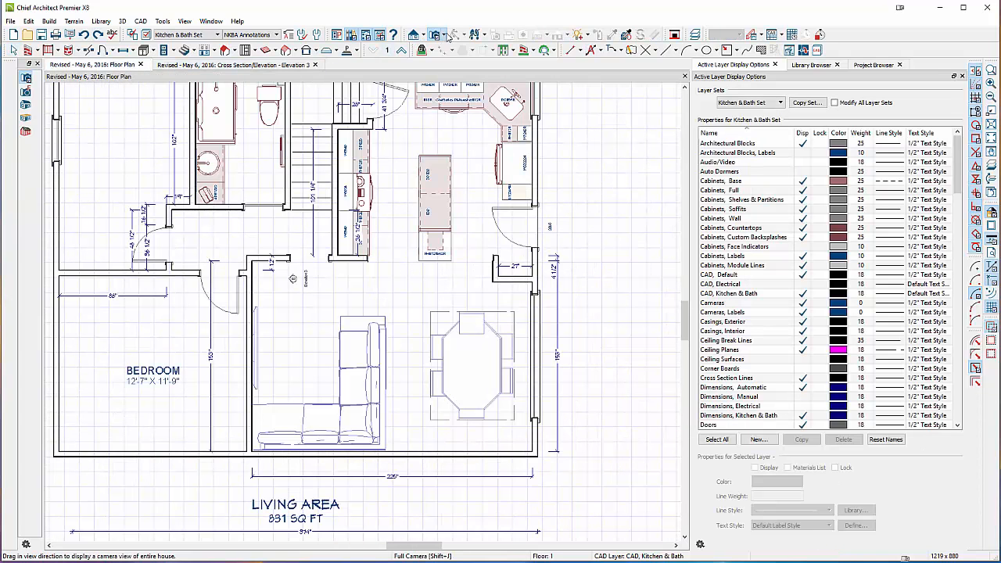
mouse_move(514, 389)
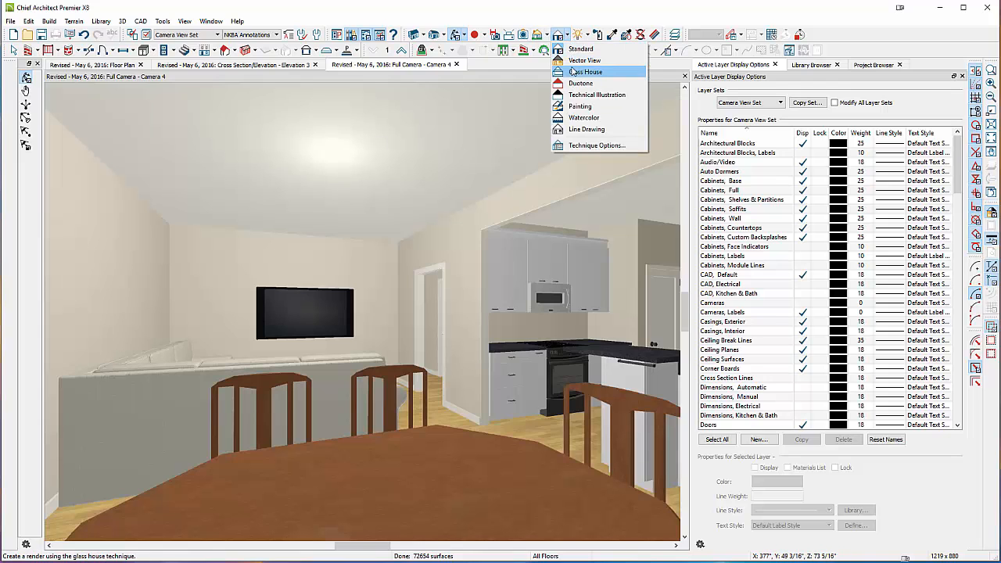
click(586, 71)
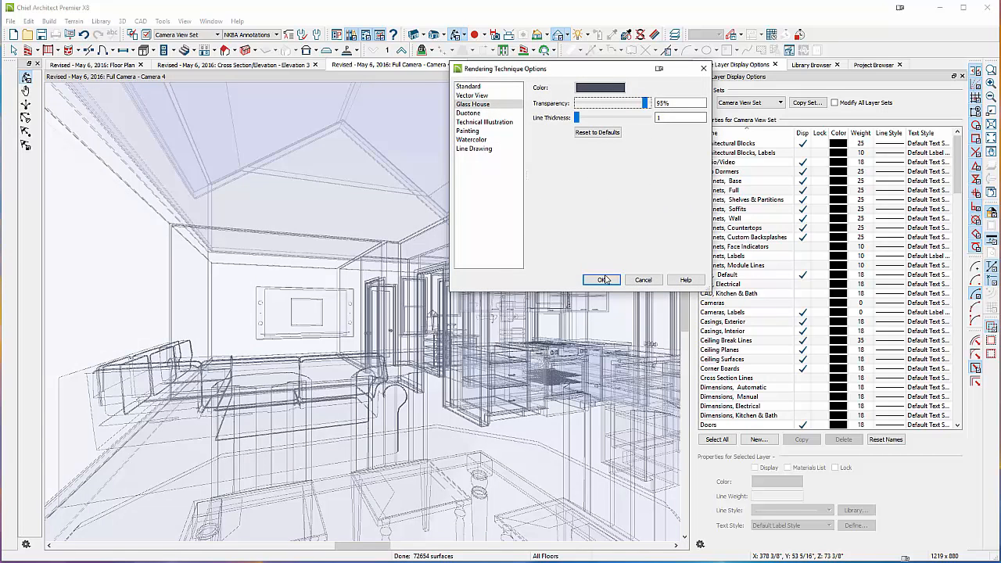
click(601, 279)
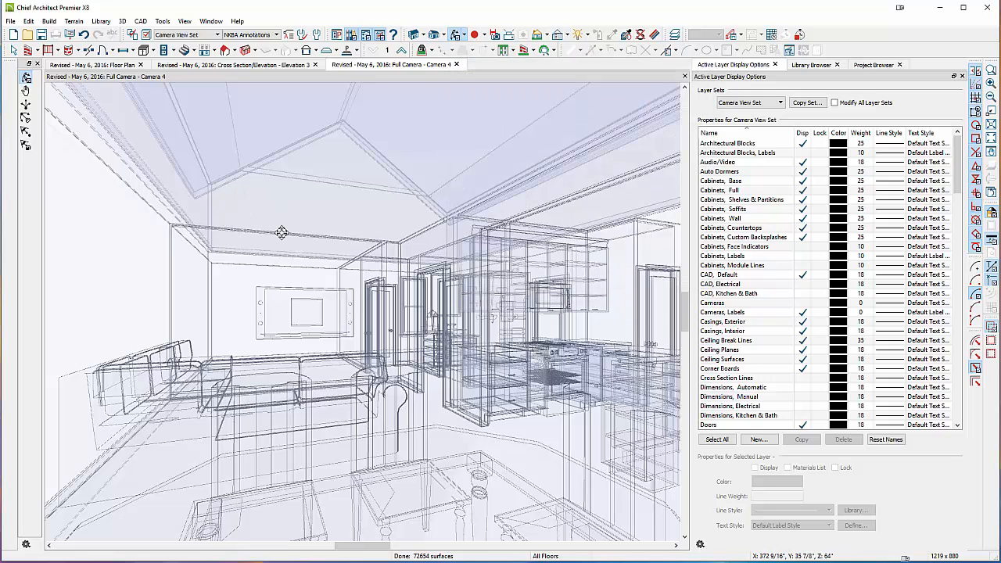
mouse_move(313, 219)
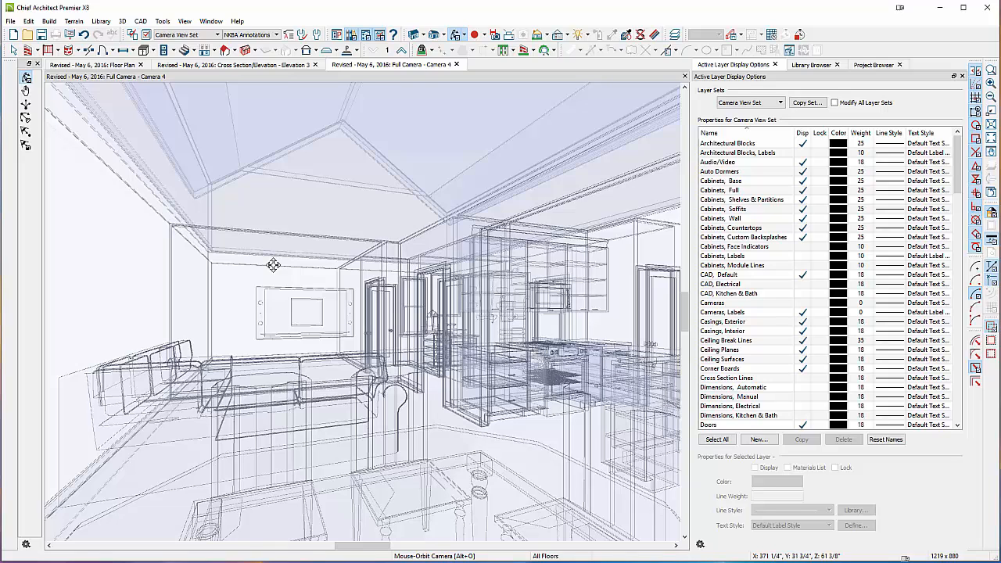
mouse_move(249, 247)
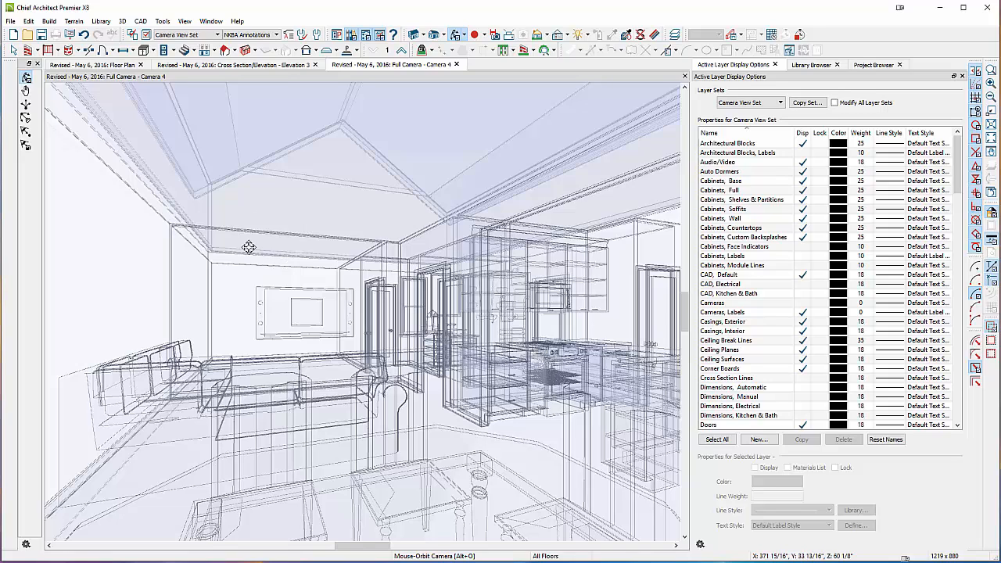